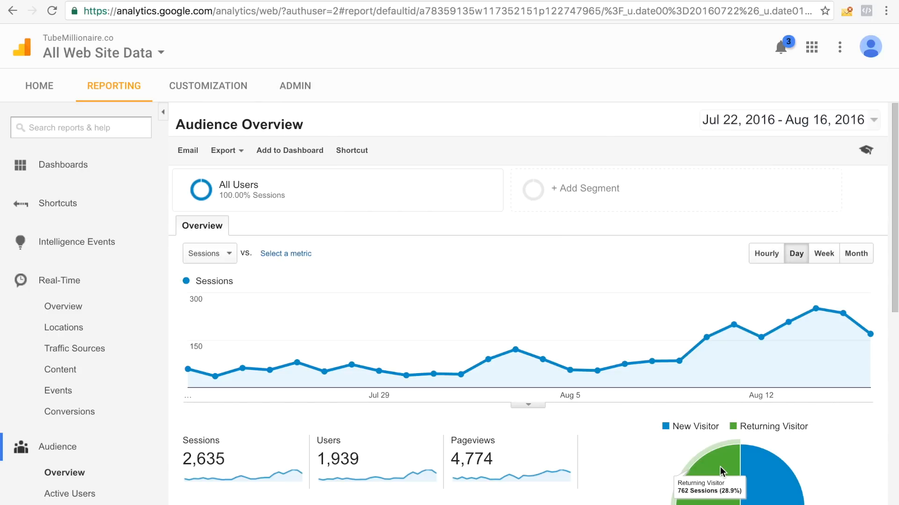
pyautogui.moveTo(629, 360)
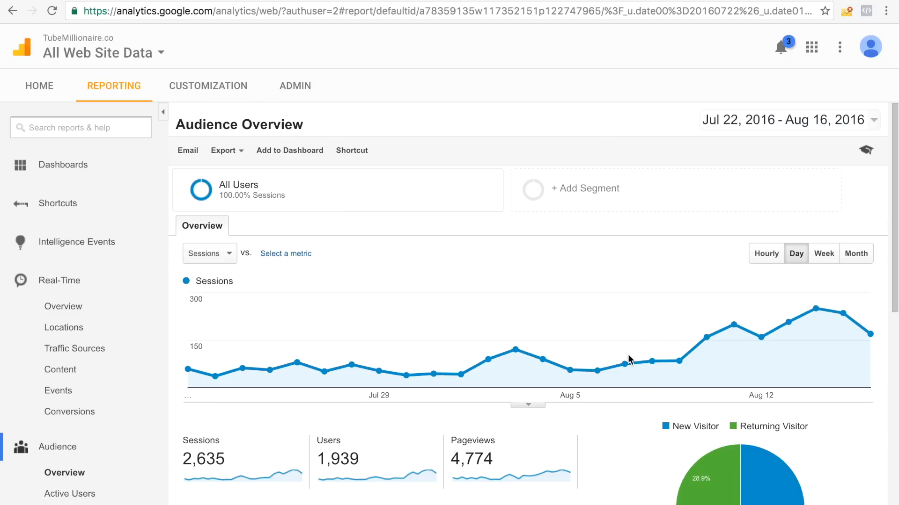
pyautogui.moveTo(297, 364)
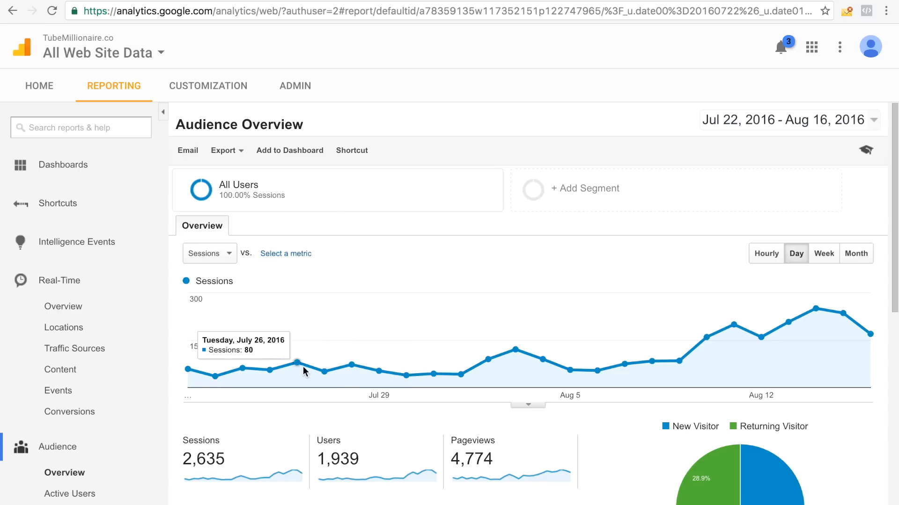
pyautogui.moveTo(436, 375)
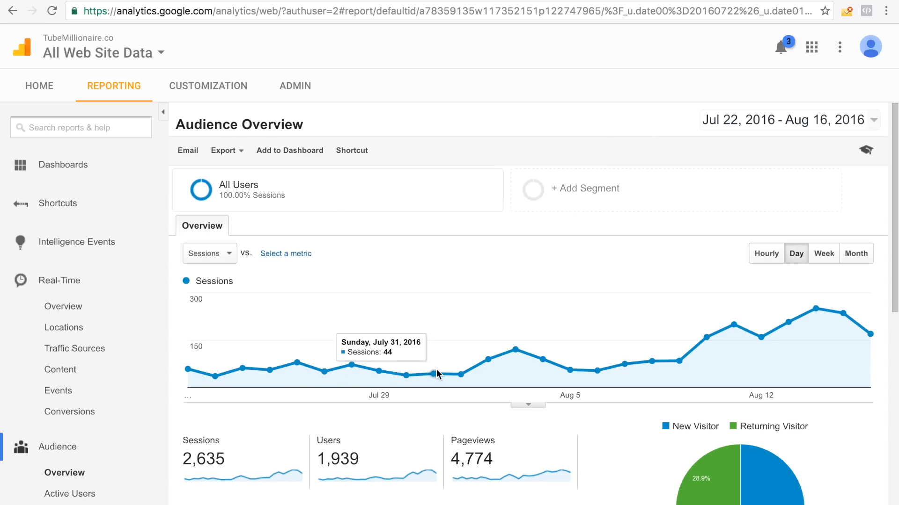
pyautogui.moveTo(598, 370)
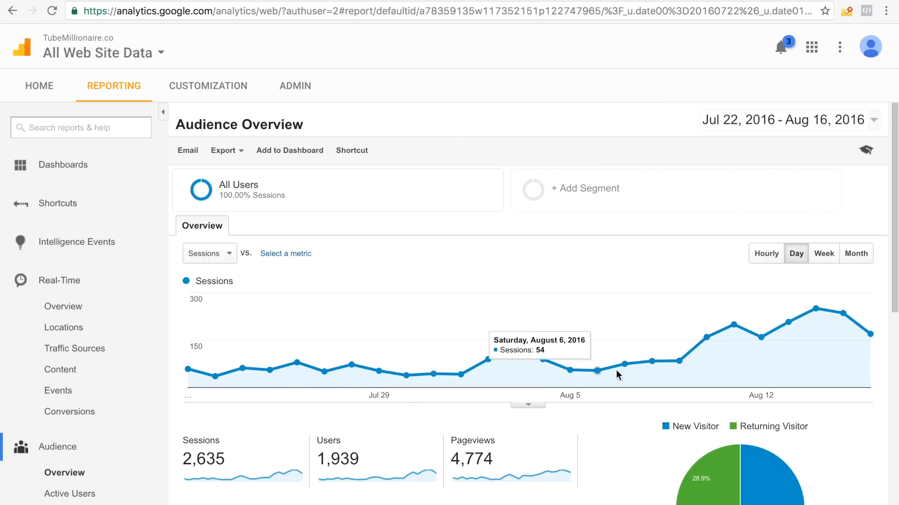
pyautogui.moveTo(811, 146)
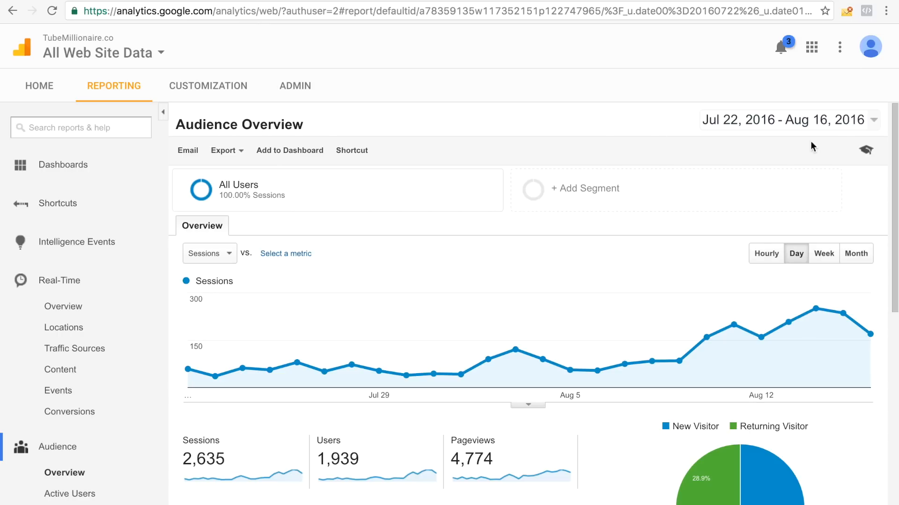
pyautogui.moveTo(760, 336)
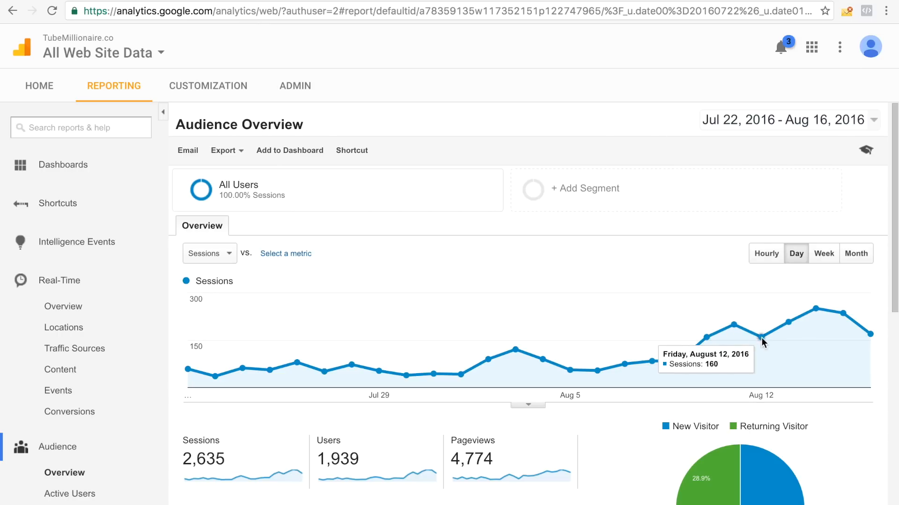
pyautogui.moveTo(843, 315)
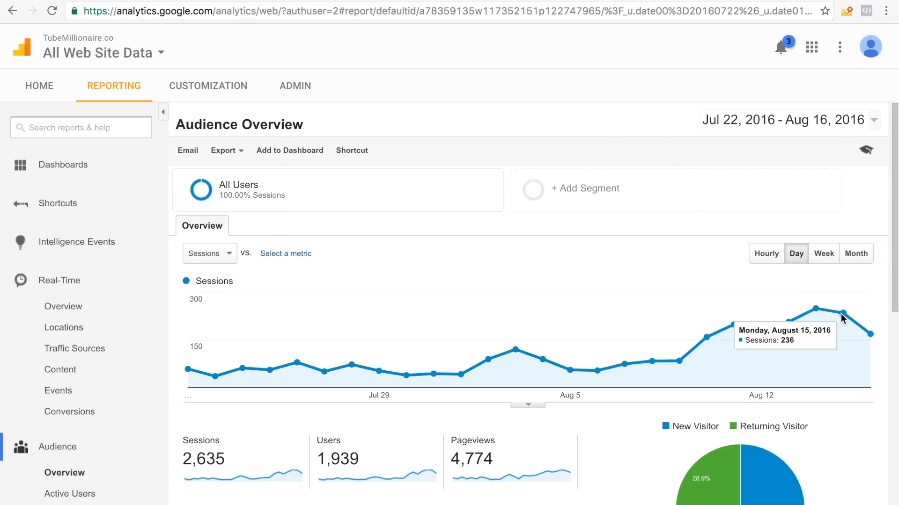
pyautogui.moveTo(812, 322)
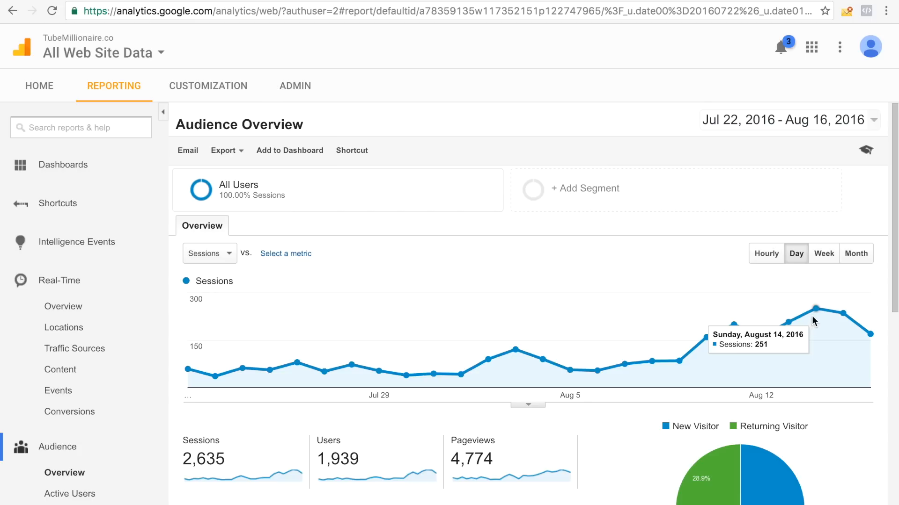
pyautogui.moveTo(818, 320)
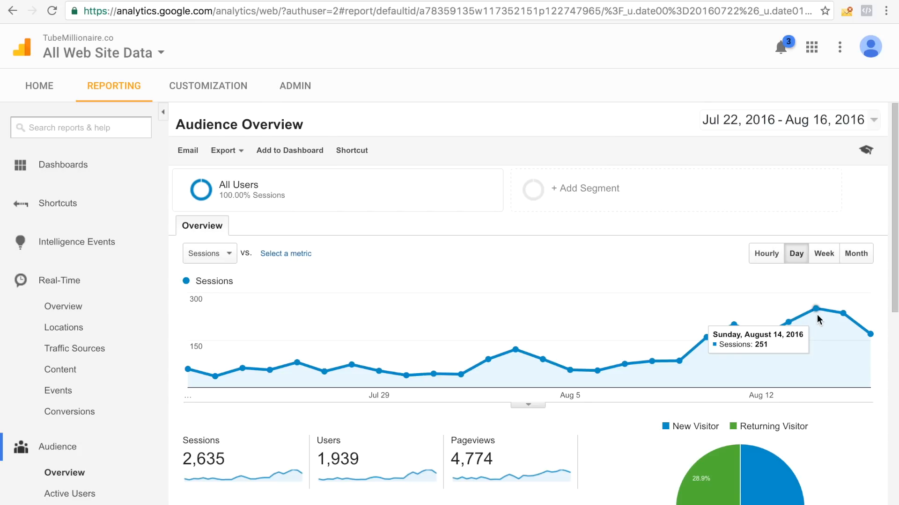
pyautogui.moveTo(170, 256)
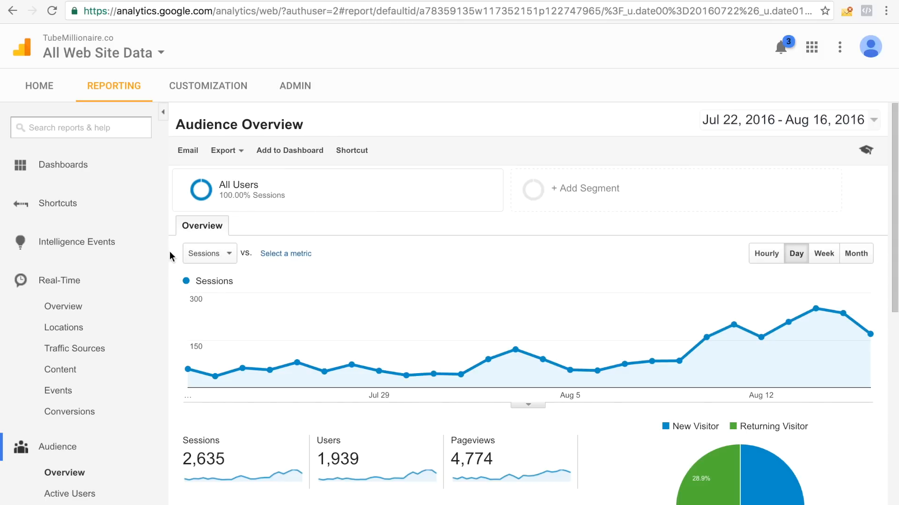
# Switch the Audience Overview chart metric from Sessions to Pageviews
pyautogui.click(209, 253)
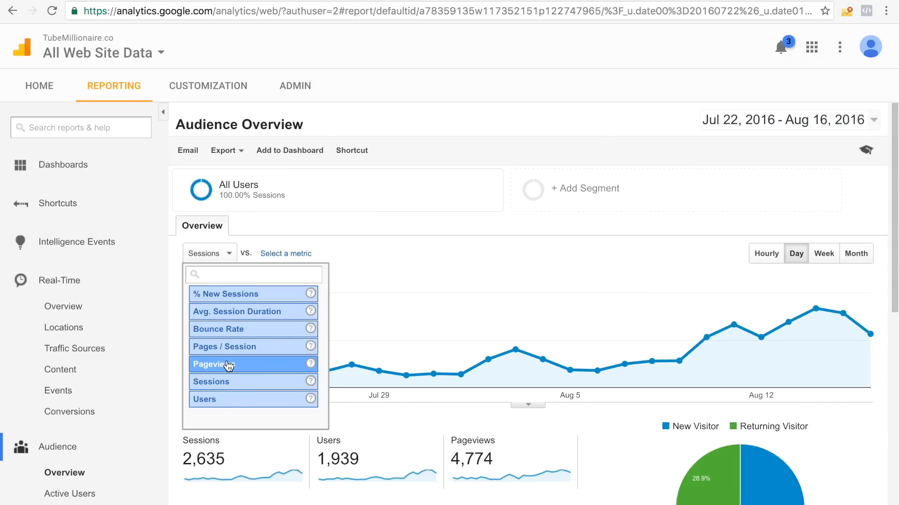
pyautogui.click(213, 364)
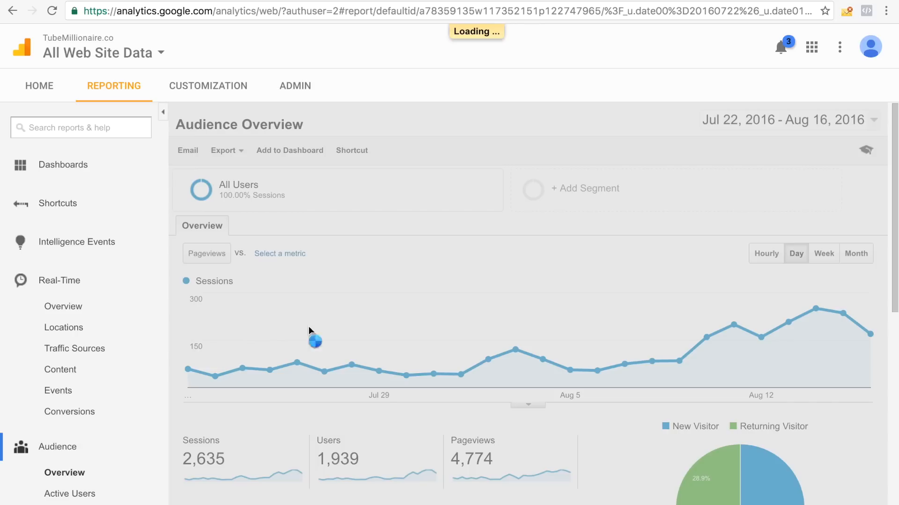
pyautogui.click(206, 254)
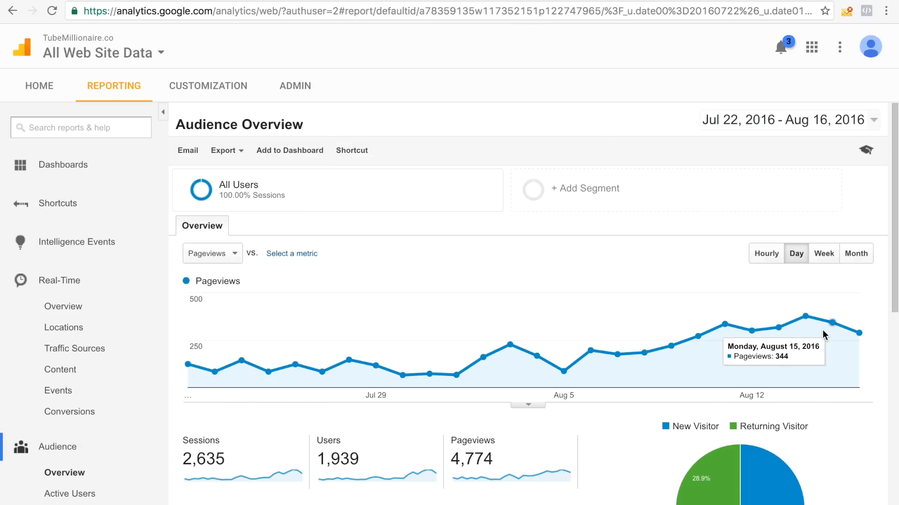
pyautogui.moveTo(448, 276)
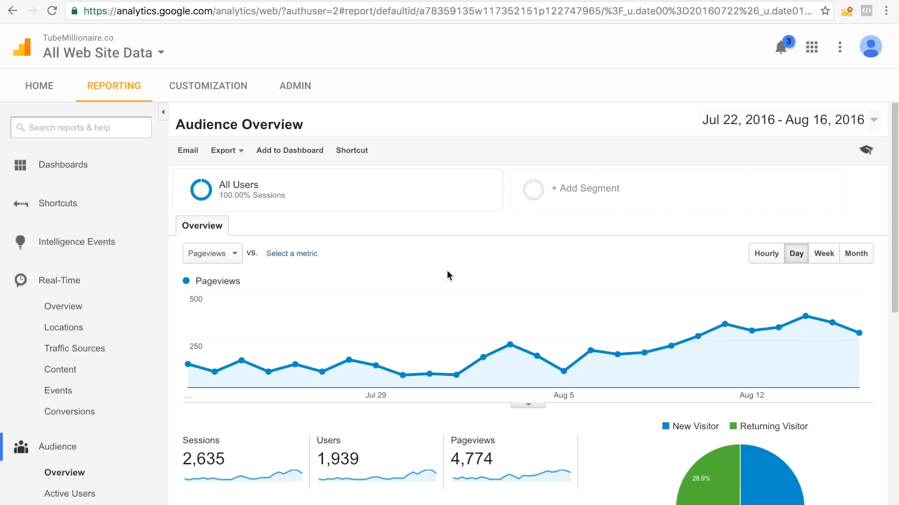
# Show the Instapage stats and highlight Variation A's 1200 unique visitors and 193 conversions
pyautogui.click(172, 10)
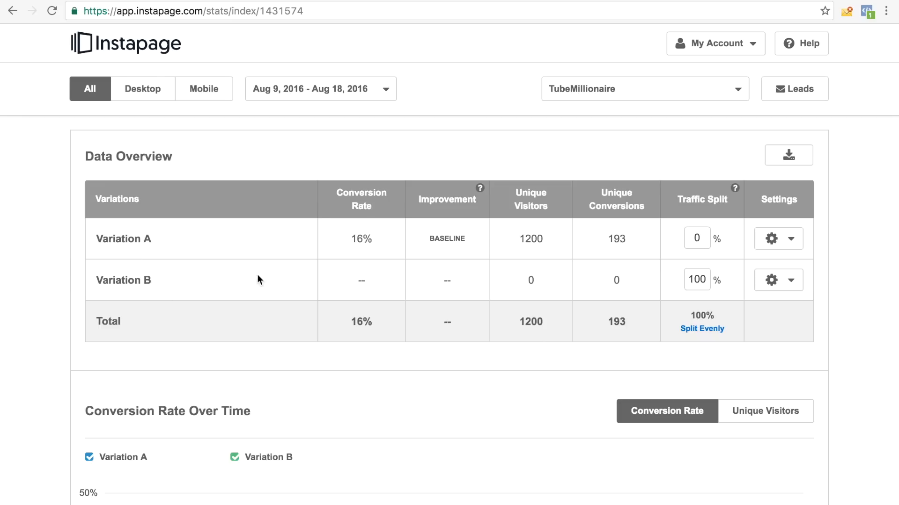
pyautogui.moveTo(446, 258)
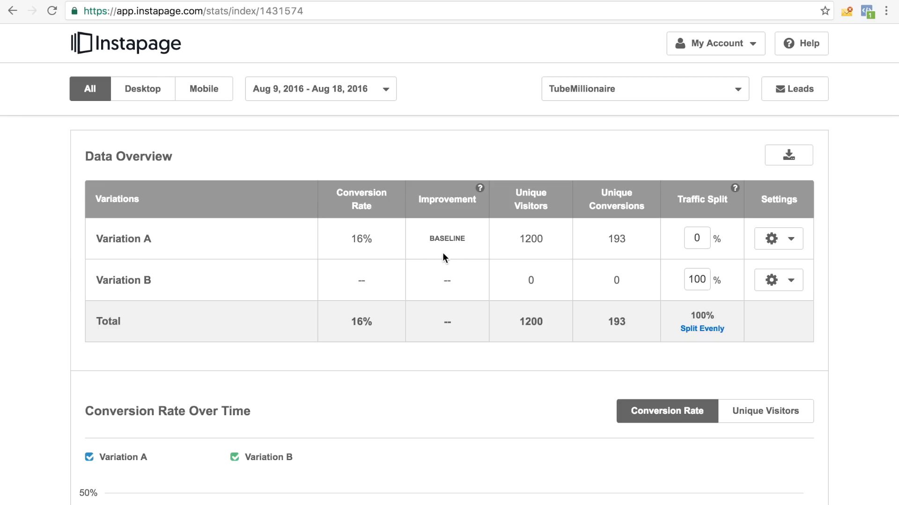
pyautogui.moveTo(441, 212)
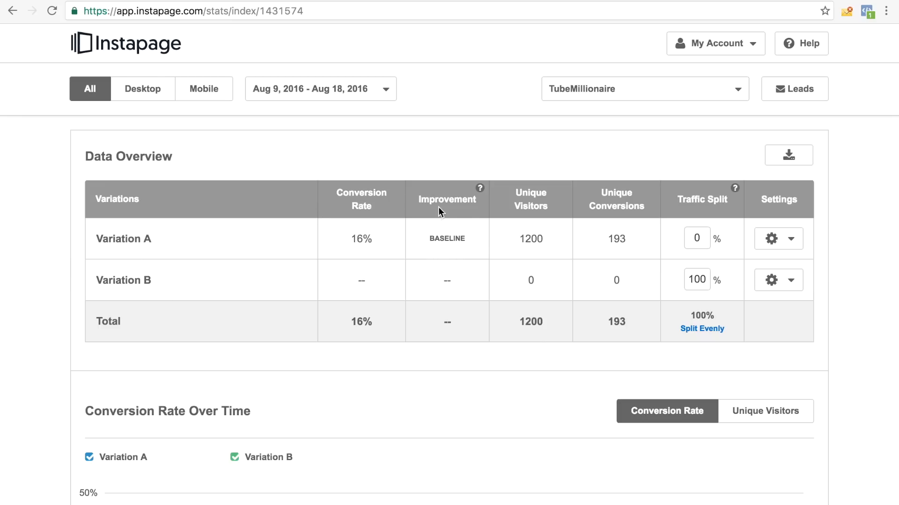
pyautogui.moveTo(287, 99)
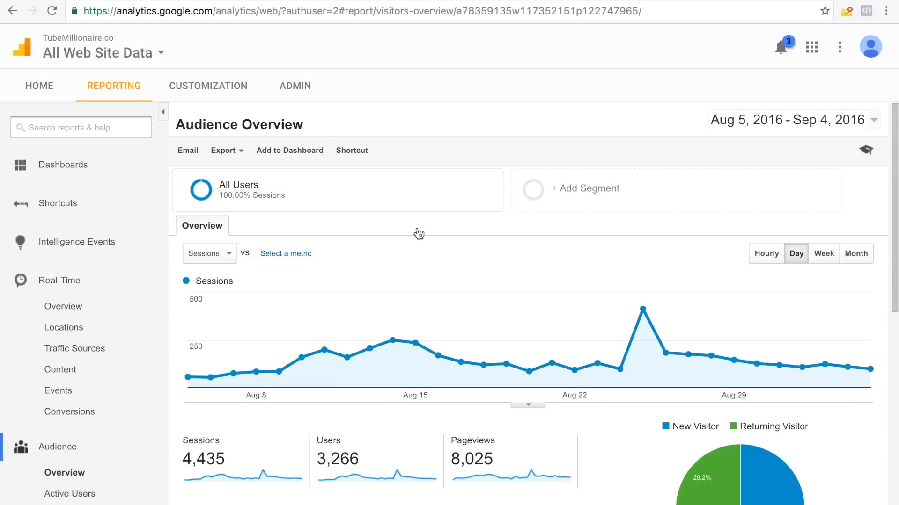
pyautogui.click(172, 11)
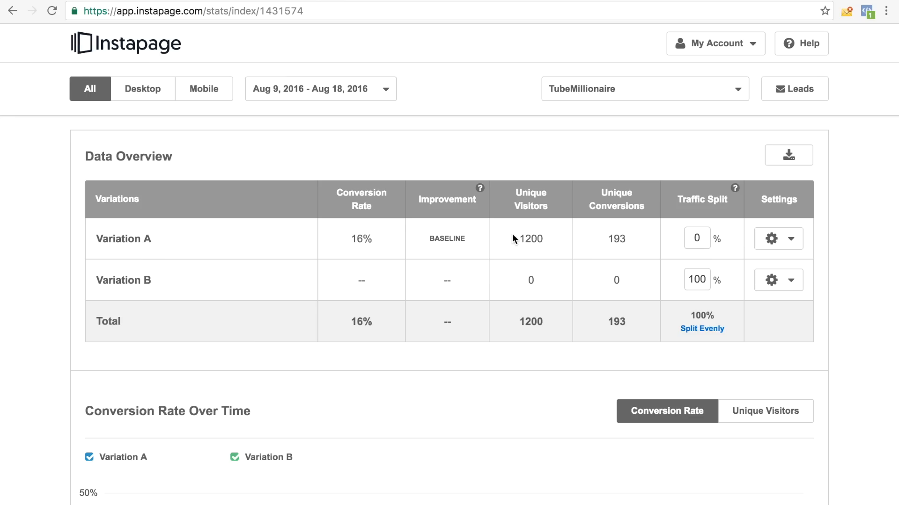
pyautogui.doubleClick(530, 238)
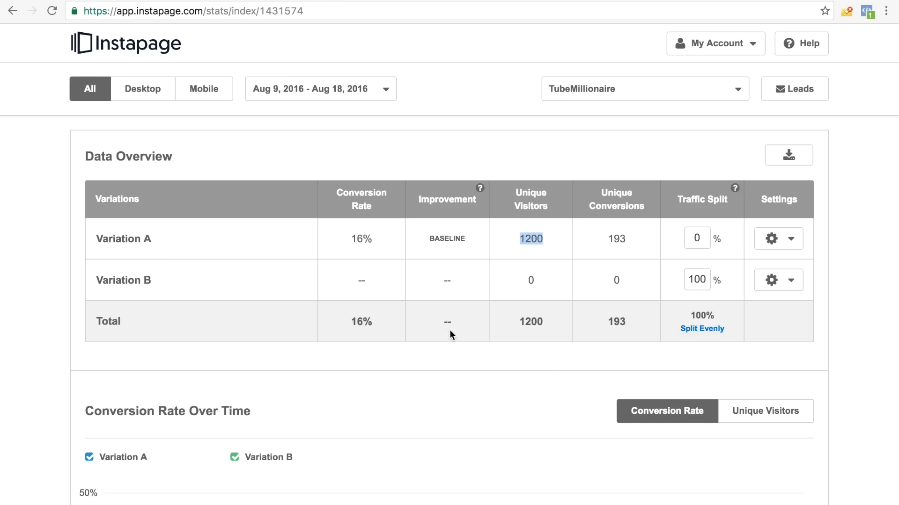
pyautogui.moveTo(383, 258)
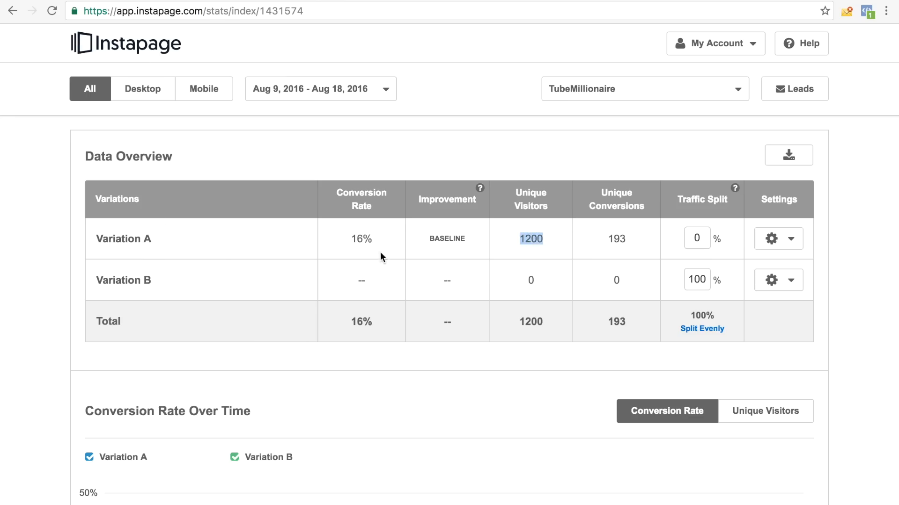
pyautogui.moveTo(518, 242)
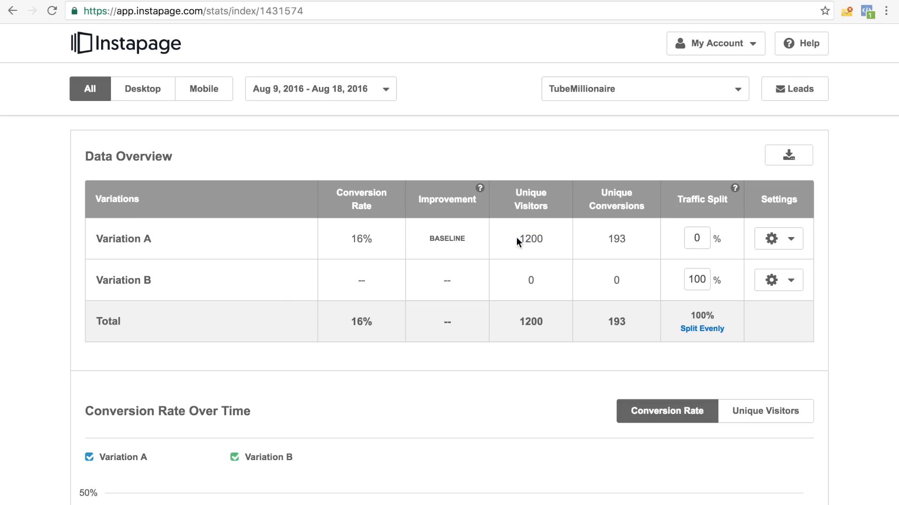
pyautogui.doubleClick(531, 239)
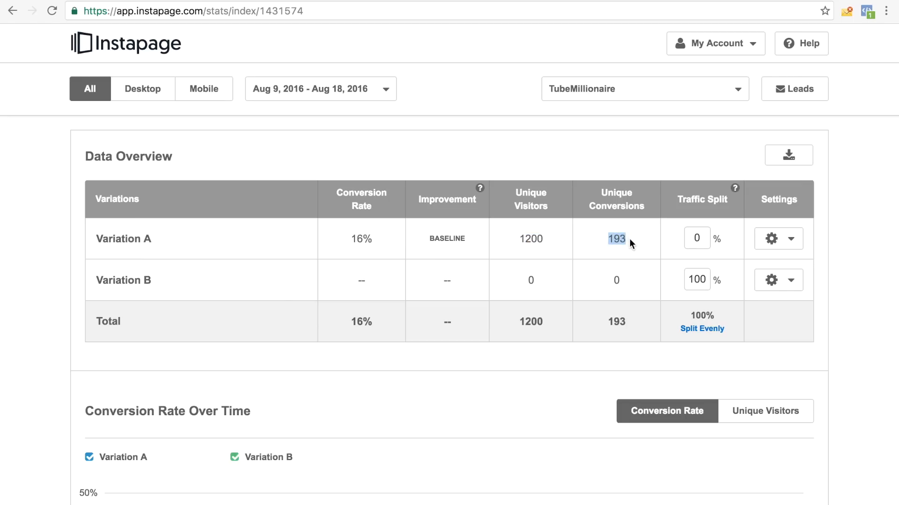
pyautogui.moveTo(623, 253)
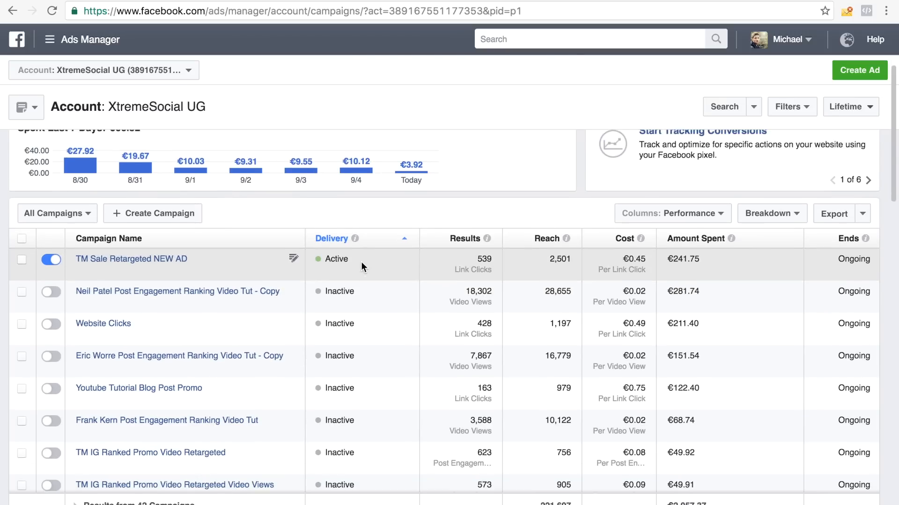
pyautogui.scroll(-3)
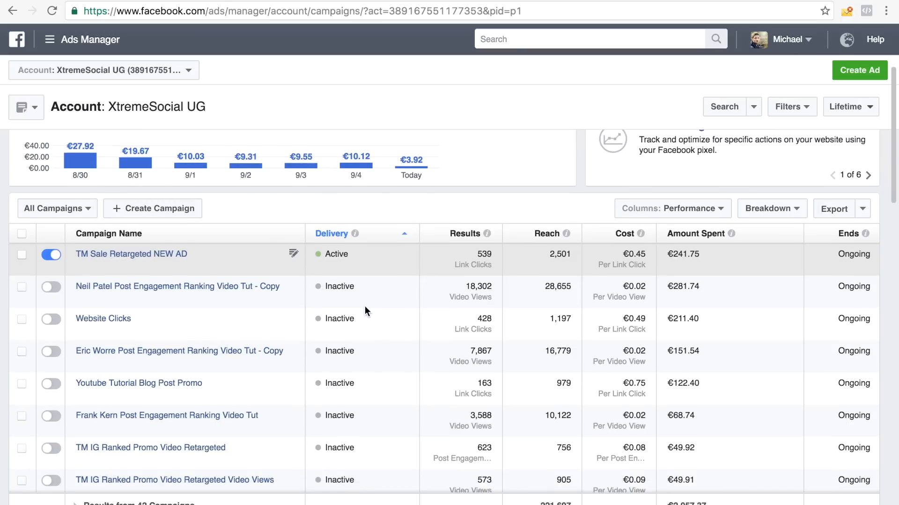
pyautogui.moveTo(398, 311)
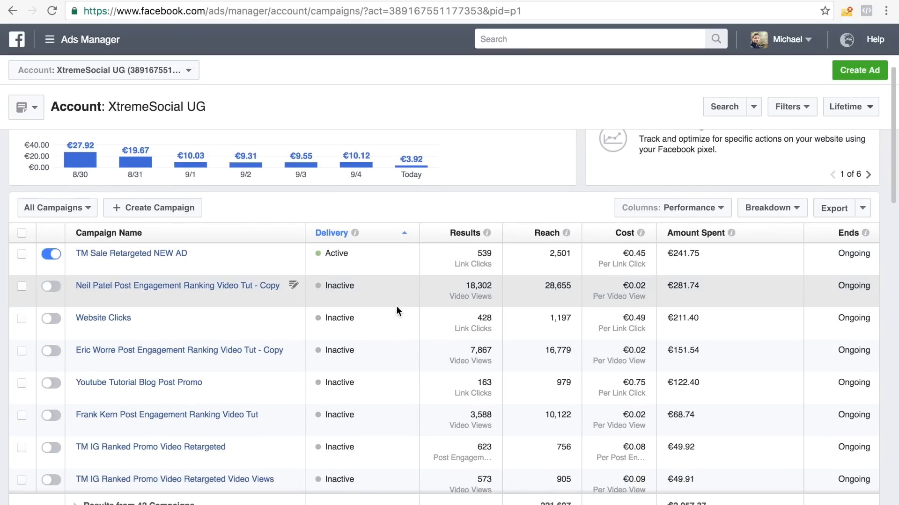
pyautogui.moveTo(466, 326)
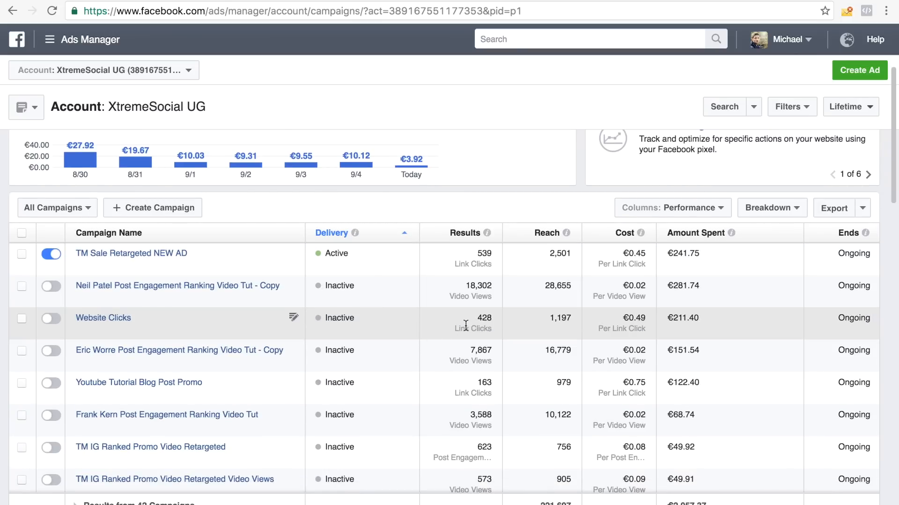
pyautogui.moveTo(463, 291)
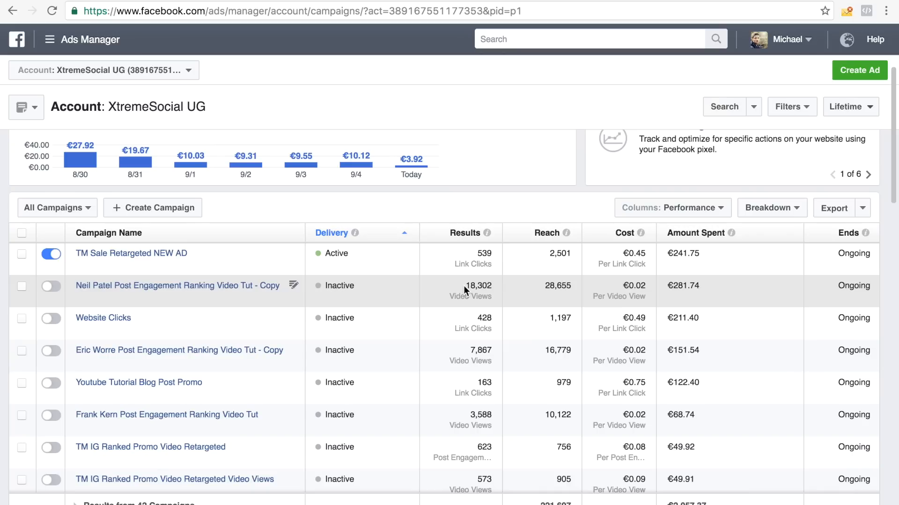
pyautogui.moveTo(476, 282)
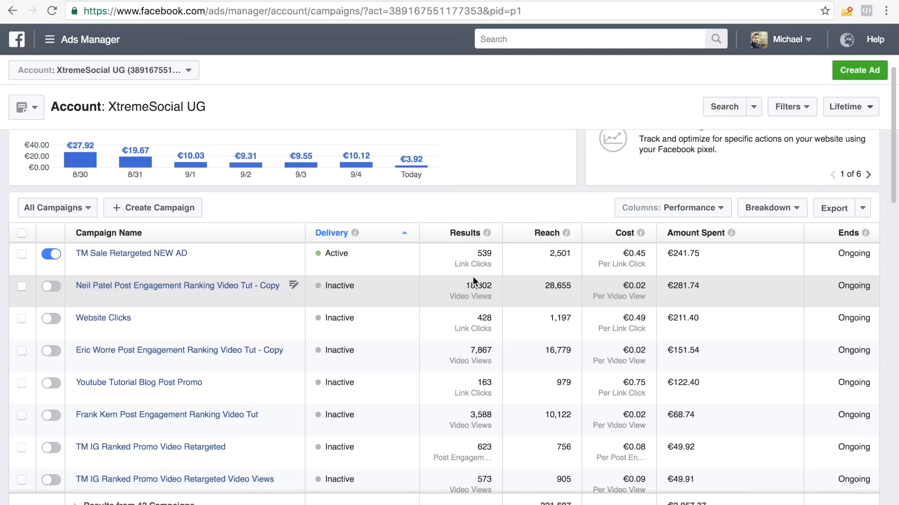
pyautogui.moveTo(467, 285)
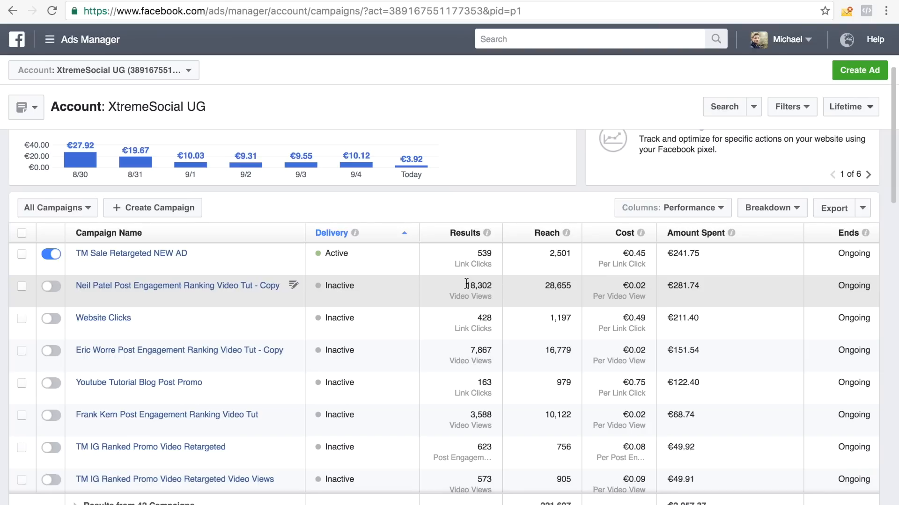
pyautogui.moveTo(223, 365)
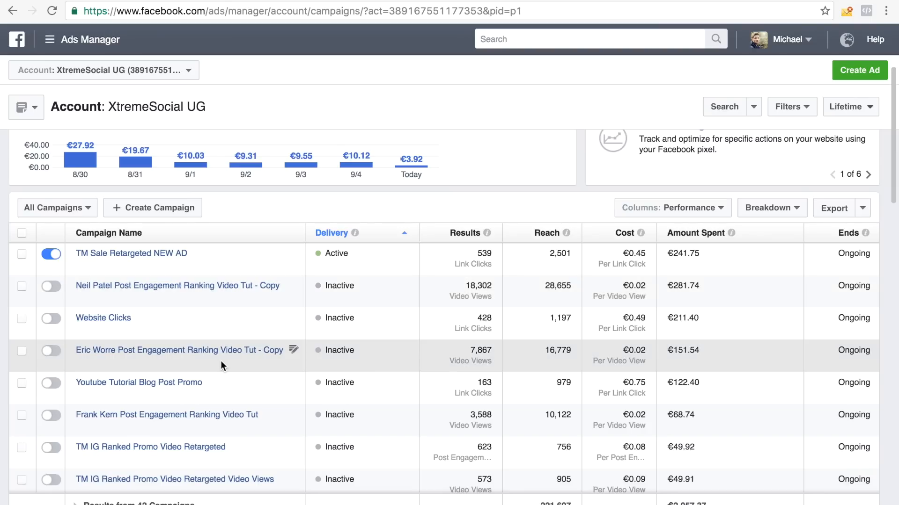
pyautogui.scroll(-3)
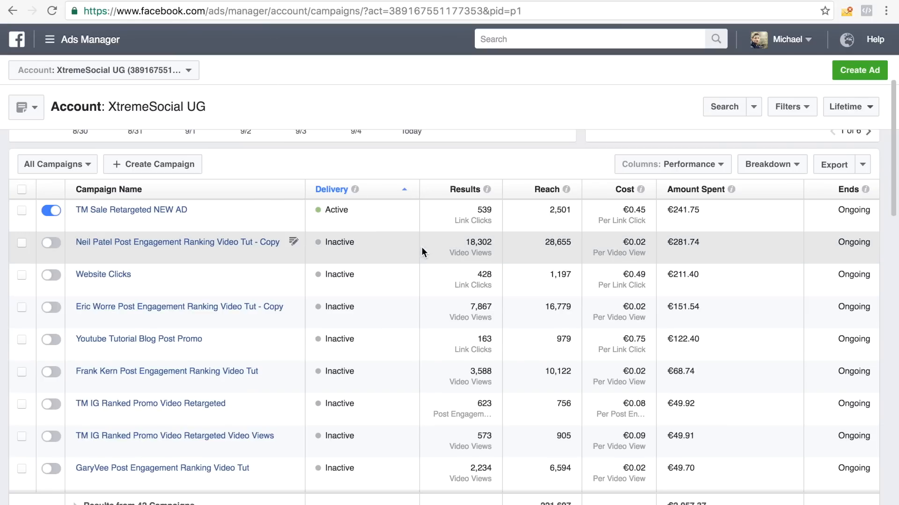
pyautogui.moveTo(144, 370)
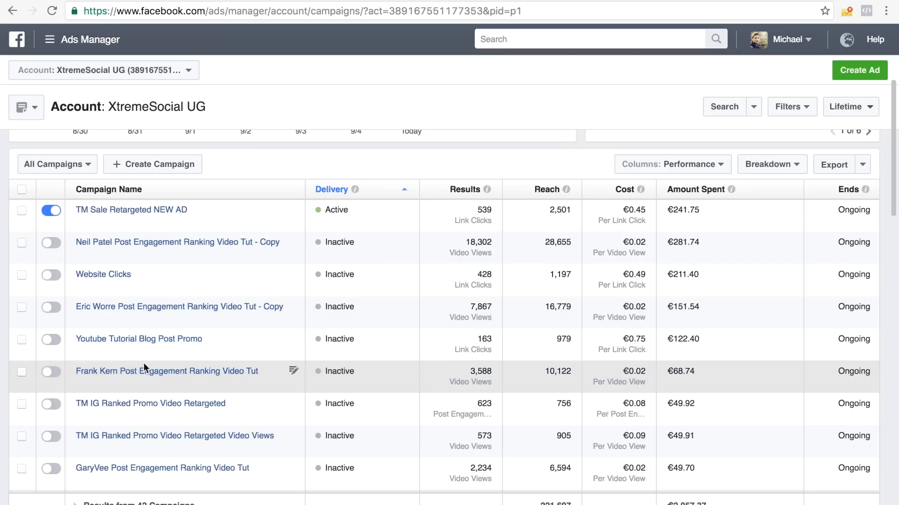
pyautogui.moveTo(123, 261)
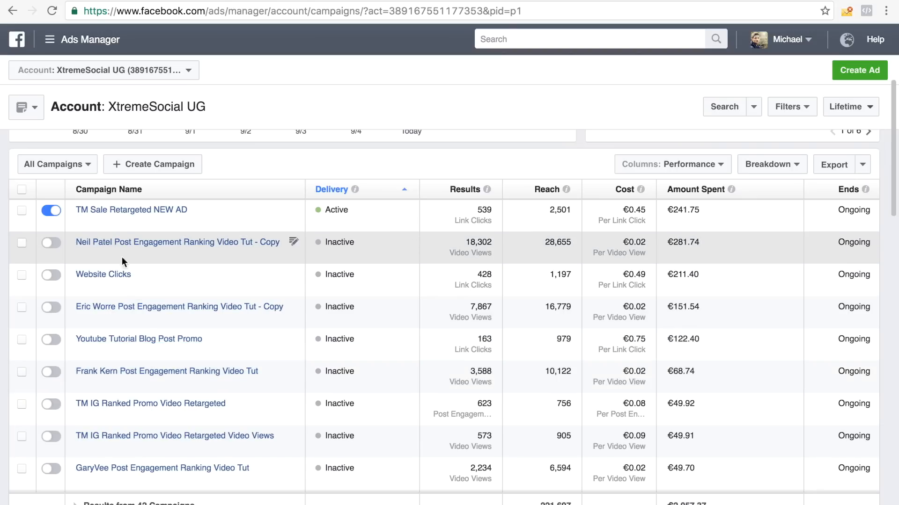
pyautogui.scroll(-3)
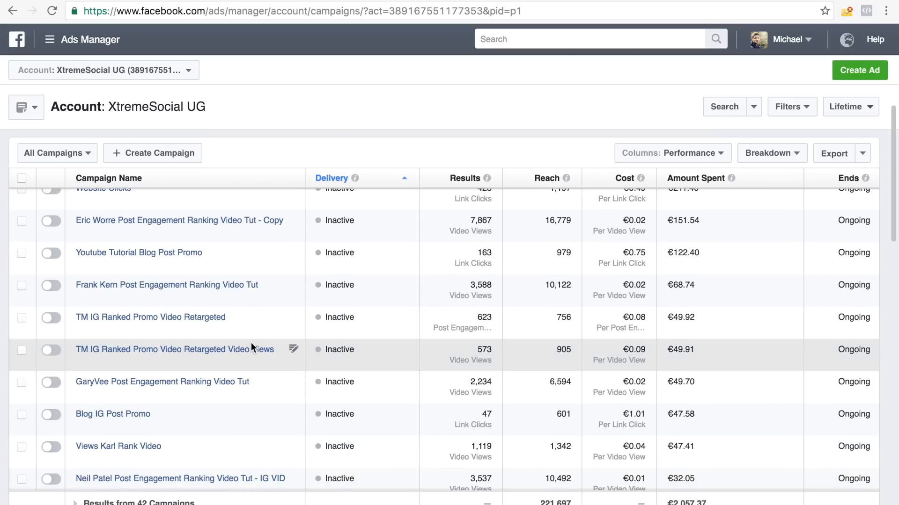
pyautogui.scroll(3)
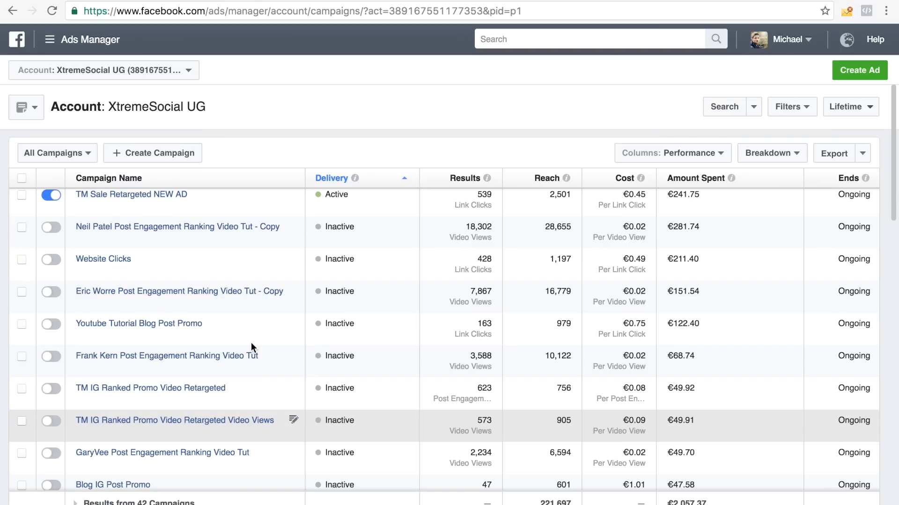
pyautogui.moveTo(250, 262)
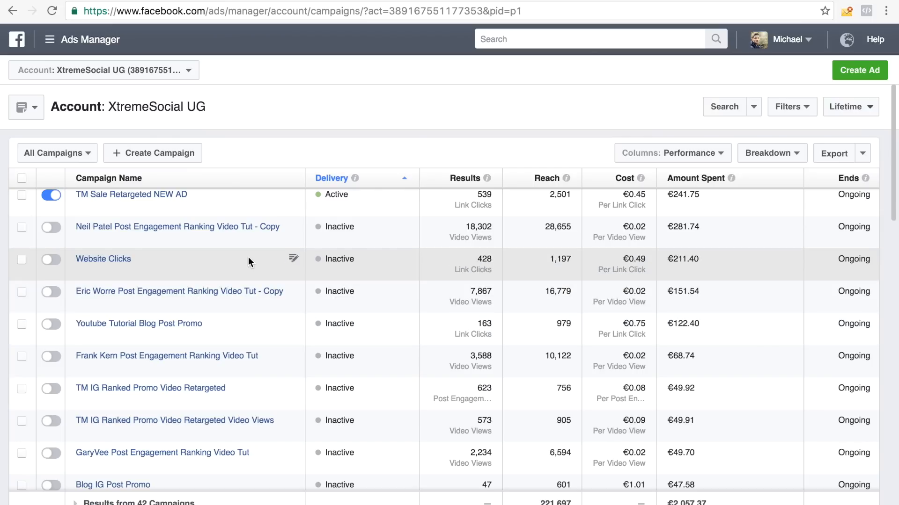
pyautogui.moveTo(178, 232)
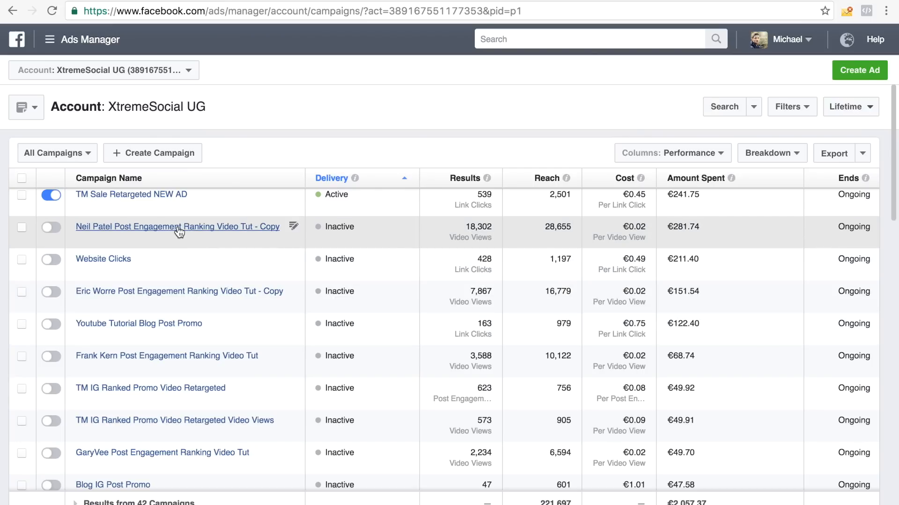
# Open the Neil Patel Post Engagement Ranking Video Tut - Copy campaign's details
pyautogui.click(176, 227)
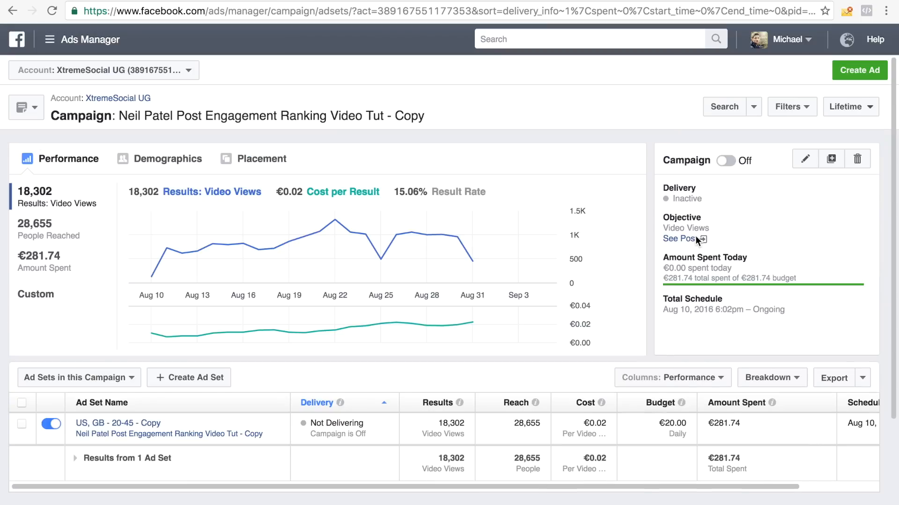
# View the campaign's promoted post, play its video, close the large player and pause it
pyautogui.click(680, 239)
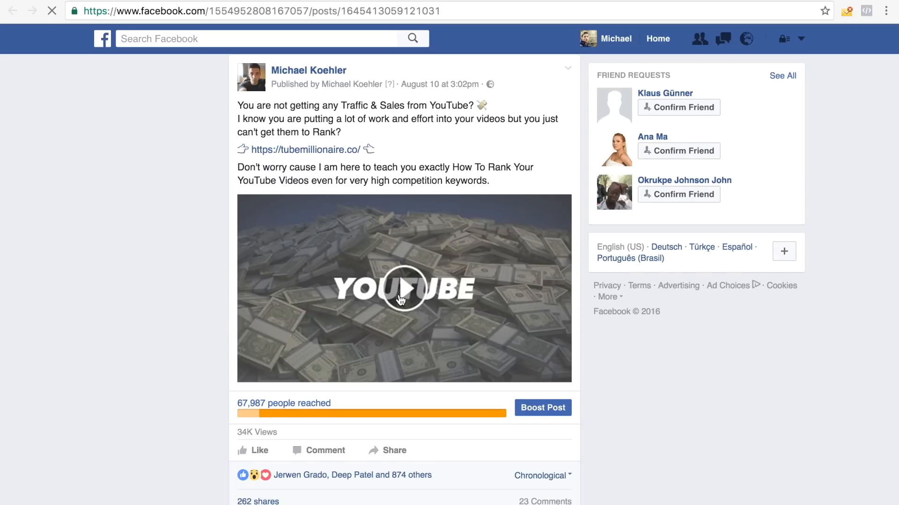
pyautogui.click(403, 288)
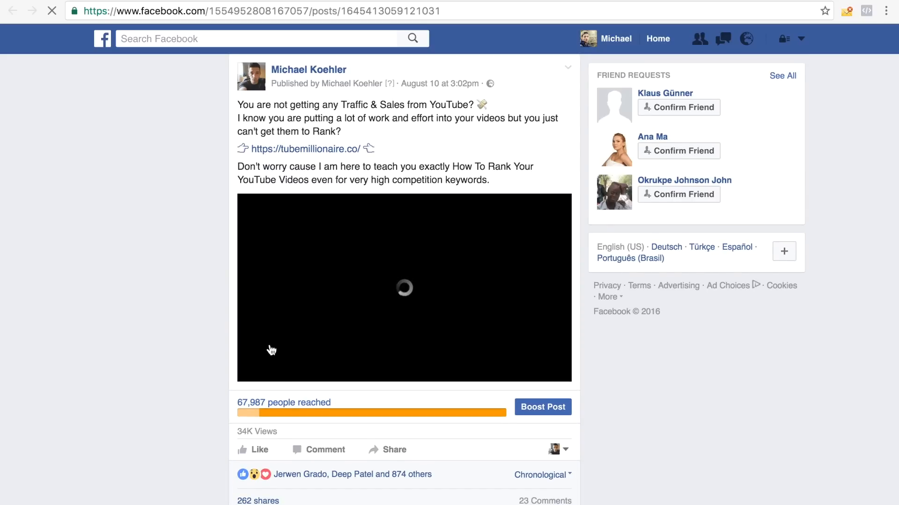
pyautogui.click(404, 288)
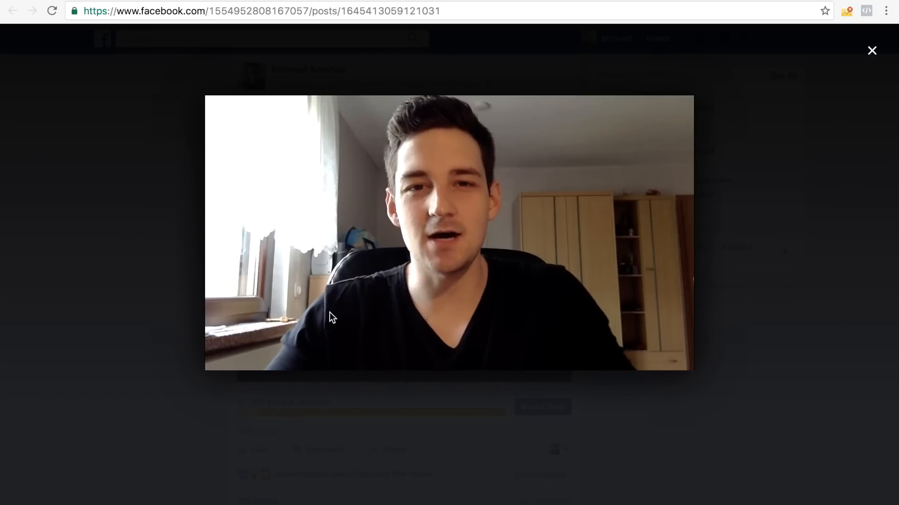
pyautogui.click(871, 51)
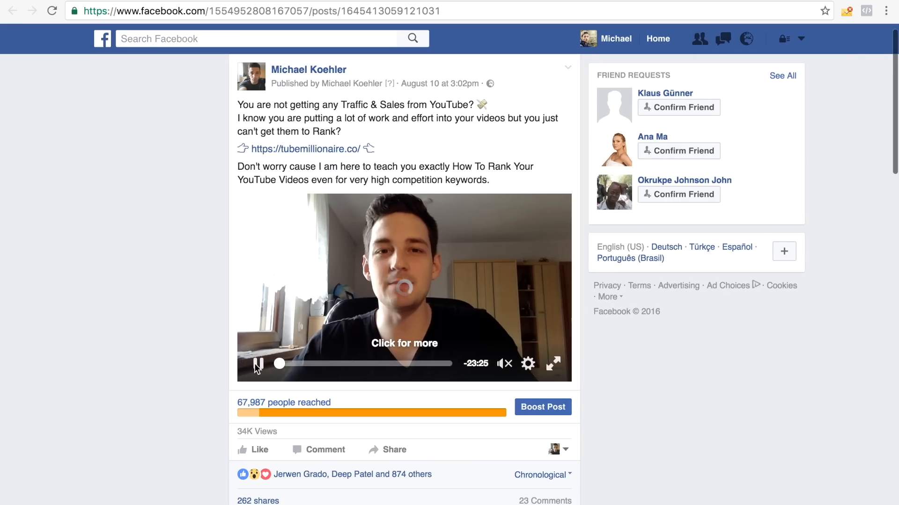
pyautogui.click(258, 364)
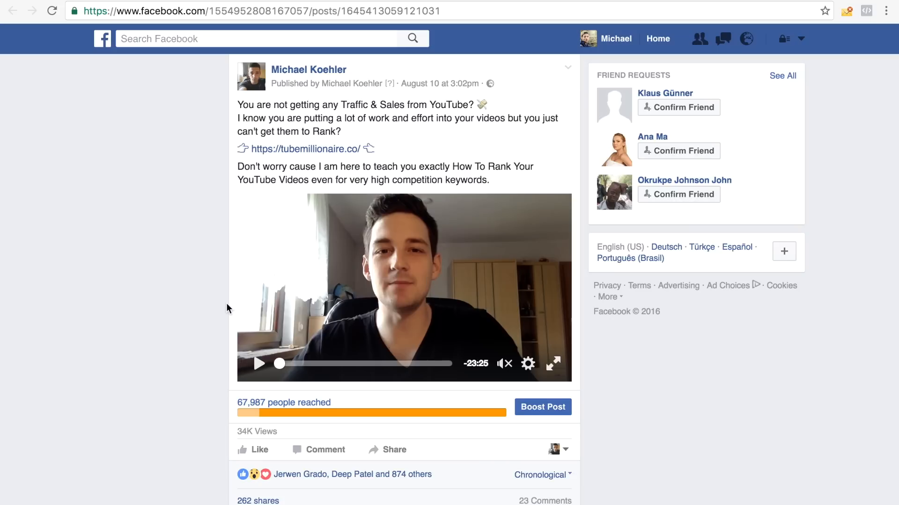
pyautogui.moveTo(197, 286)
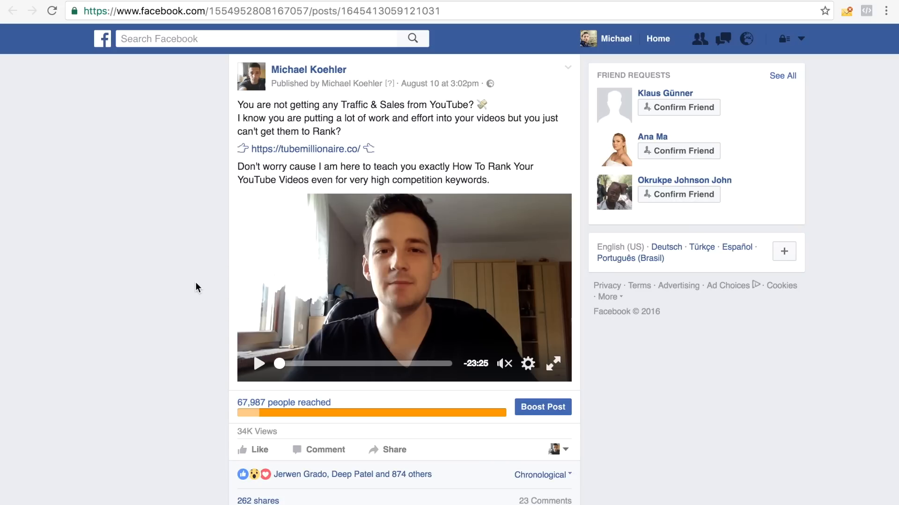
pyautogui.moveTo(297, 149)
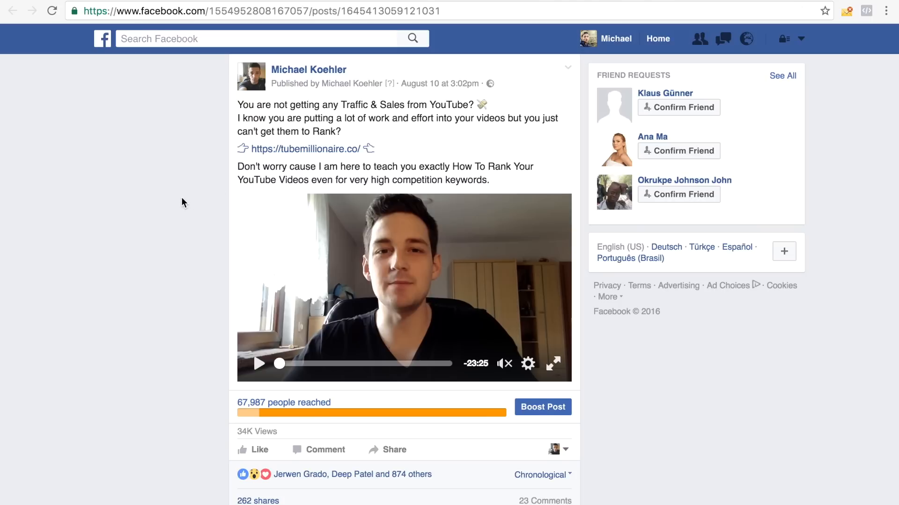
pyautogui.scroll(-3)
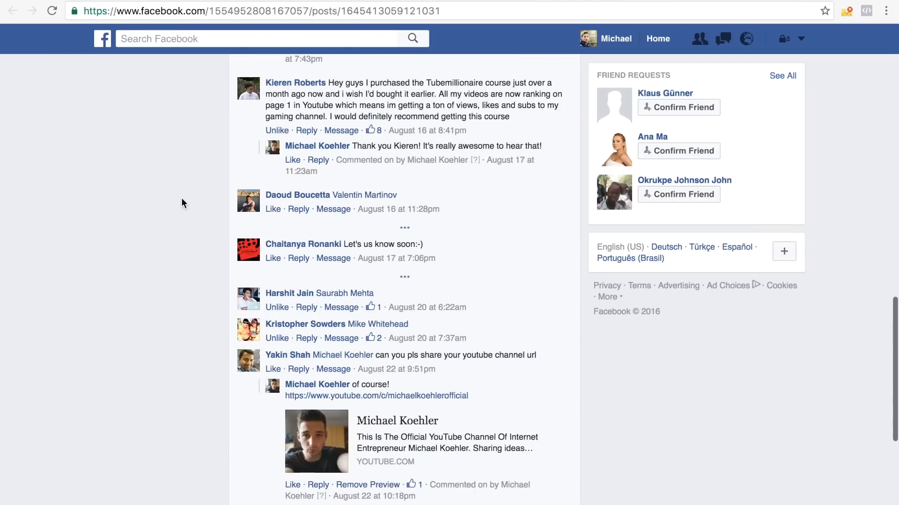
pyautogui.scroll(-3)
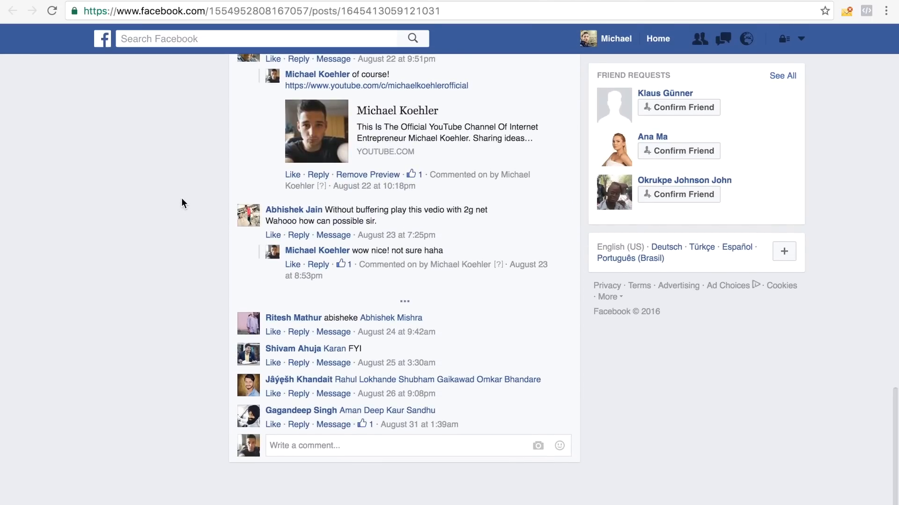
pyautogui.scroll(3)
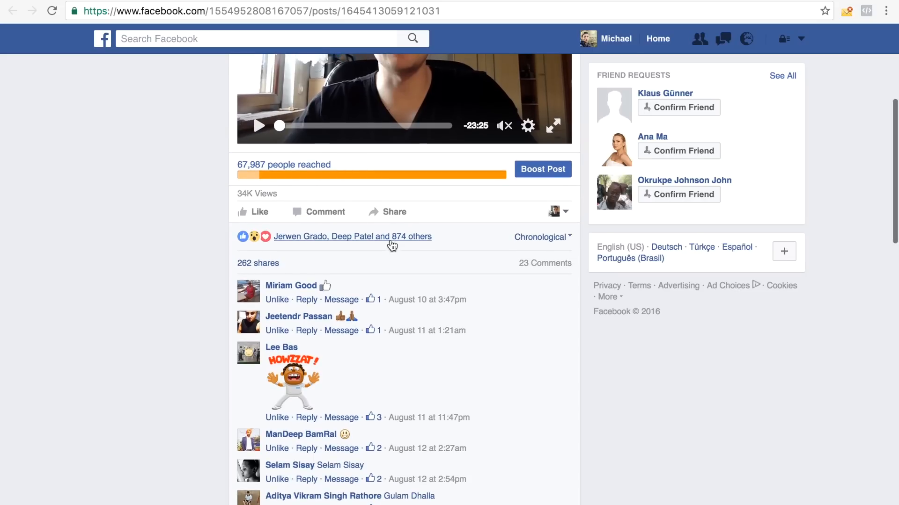
pyautogui.moveTo(169, 255)
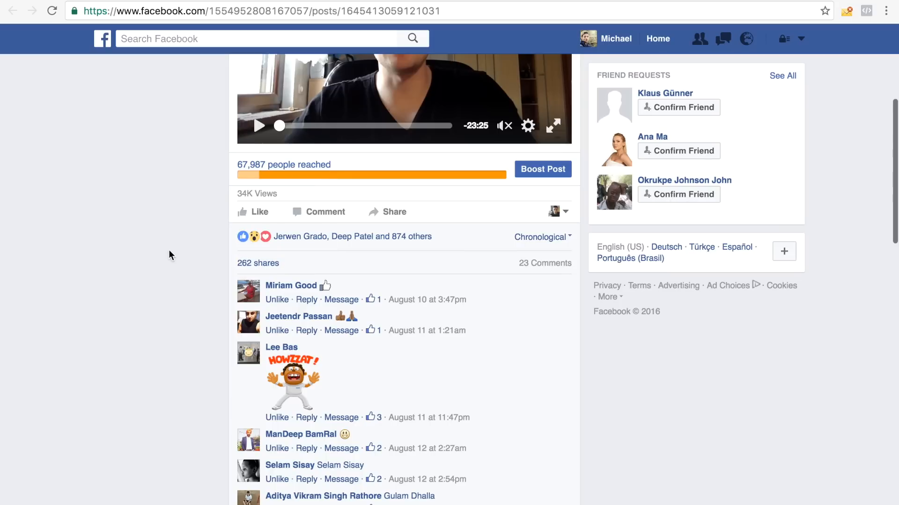
pyautogui.moveTo(240, 168)
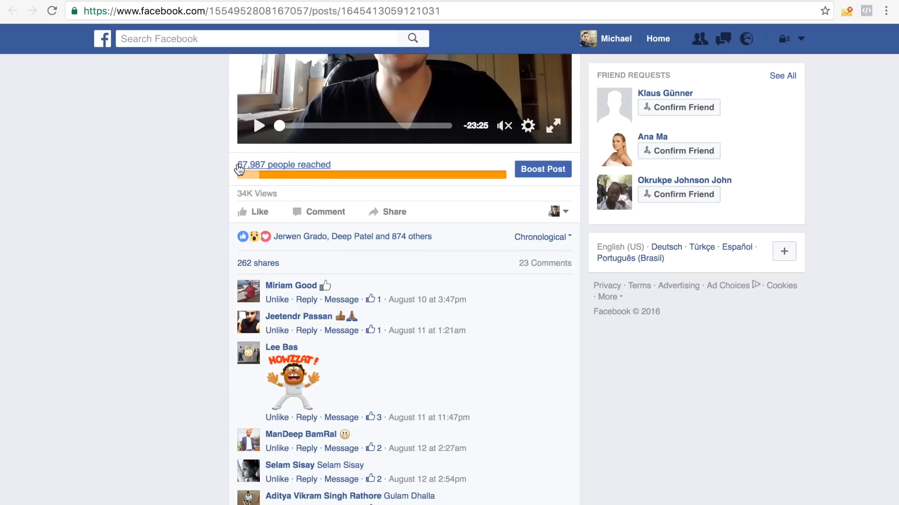
pyautogui.moveTo(184, 192)
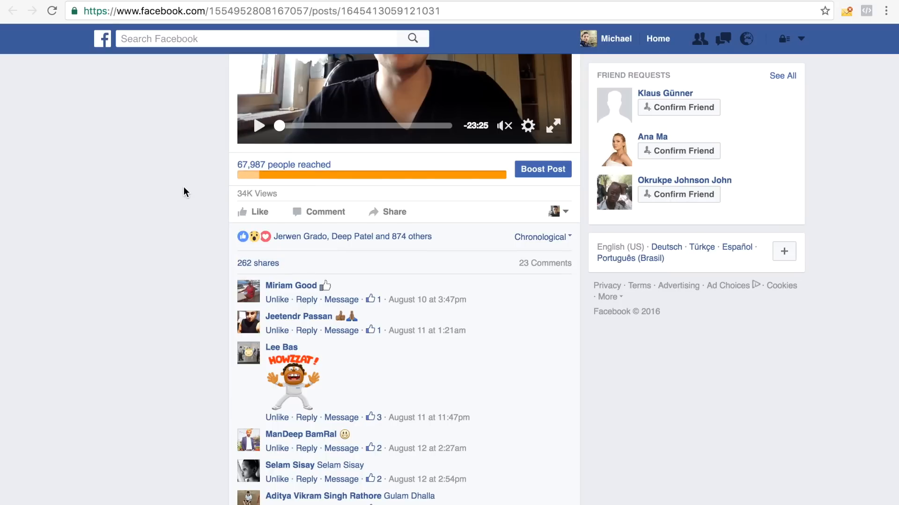
pyautogui.click(258, 11)
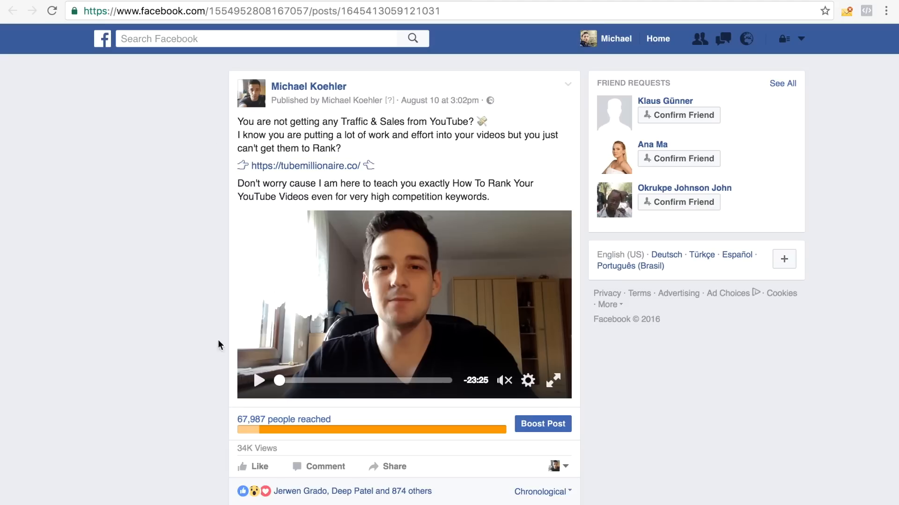
pyautogui.moveTo(338, 386)
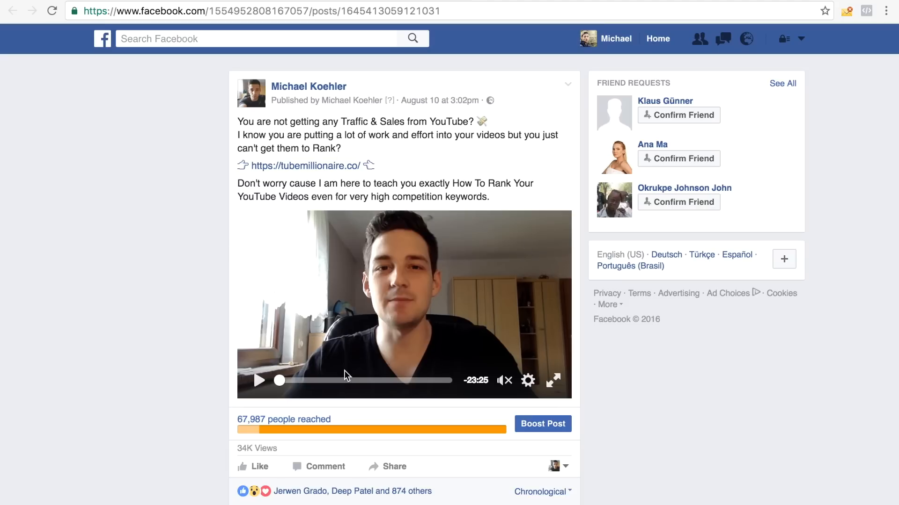
pyautogui.moveTo(288, 135)
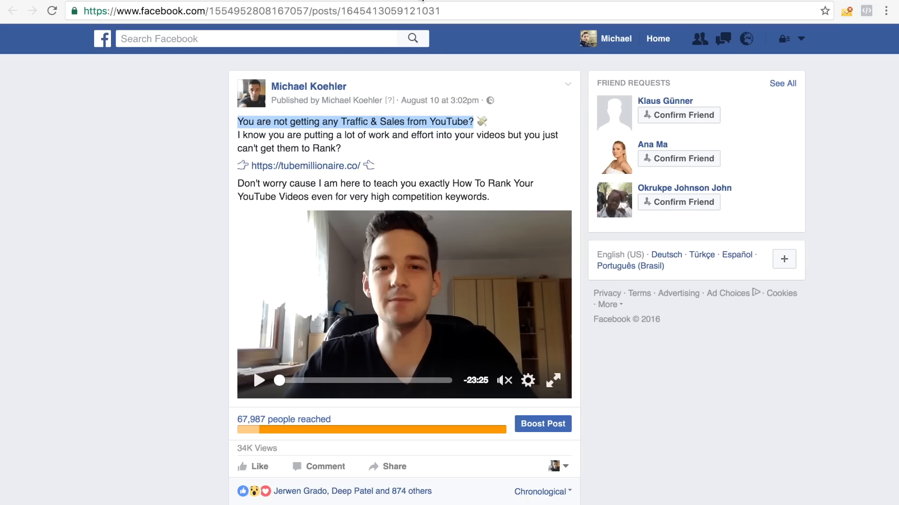
pyautogui.moveTo(200, 201)
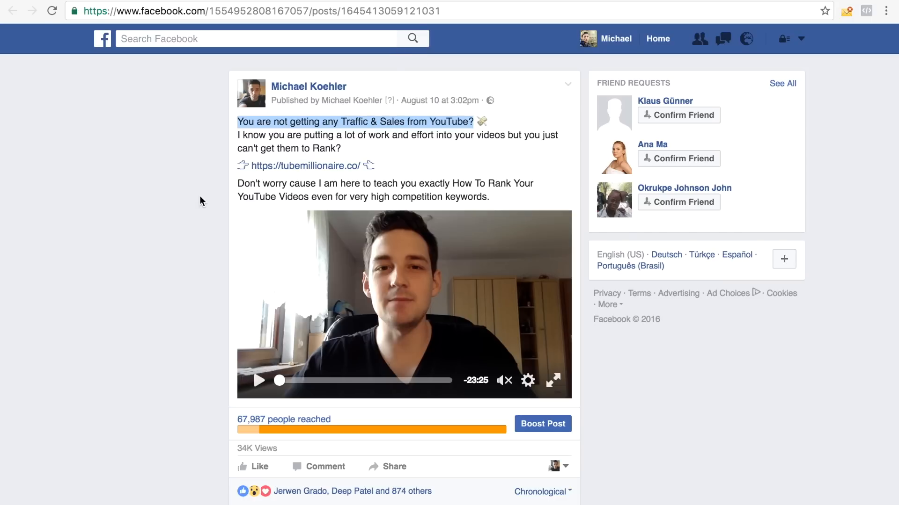
pyautogui.moveTo(259, 380)
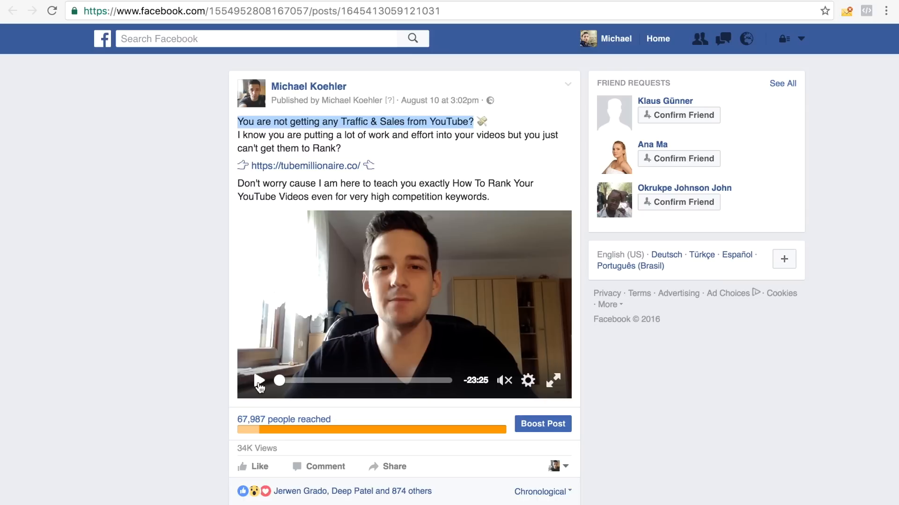
pyautogui.moveTo(232, 271)
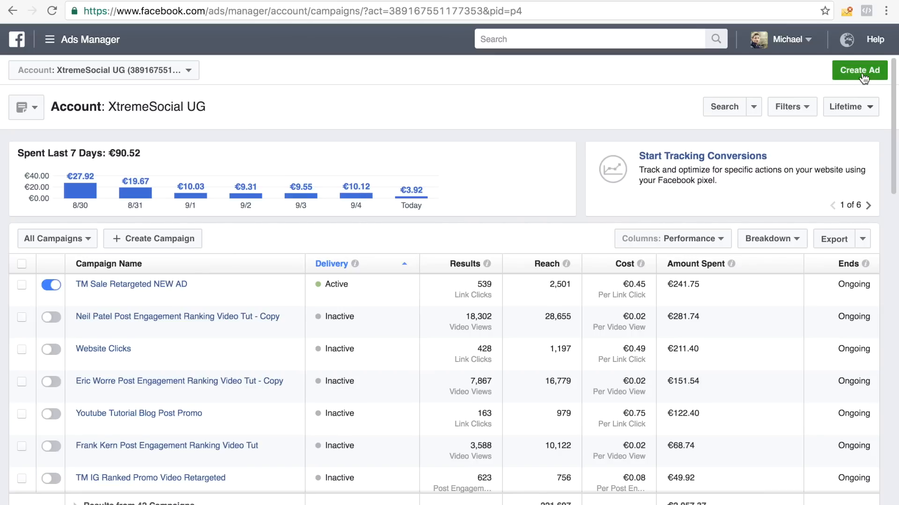
# Create a Page Post Engagement campaign named 'YT Tut Neil Patel' and continue to the audience
pyautogui.click(859, 70)
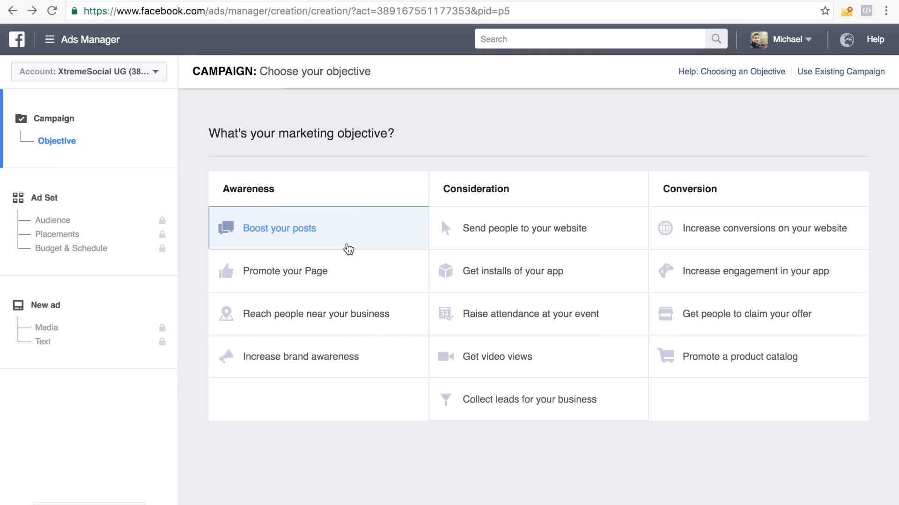
pyautogui.click(279, 228)
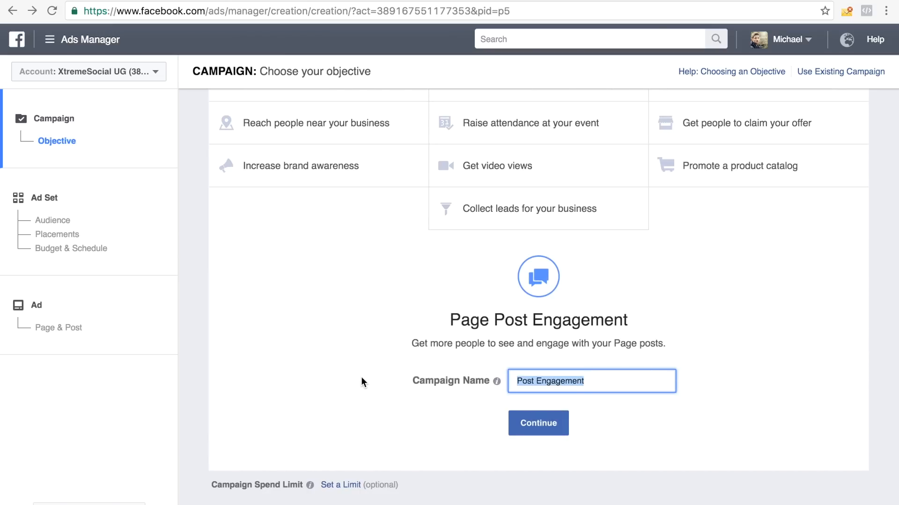
pyautogui.write('YT Tu')
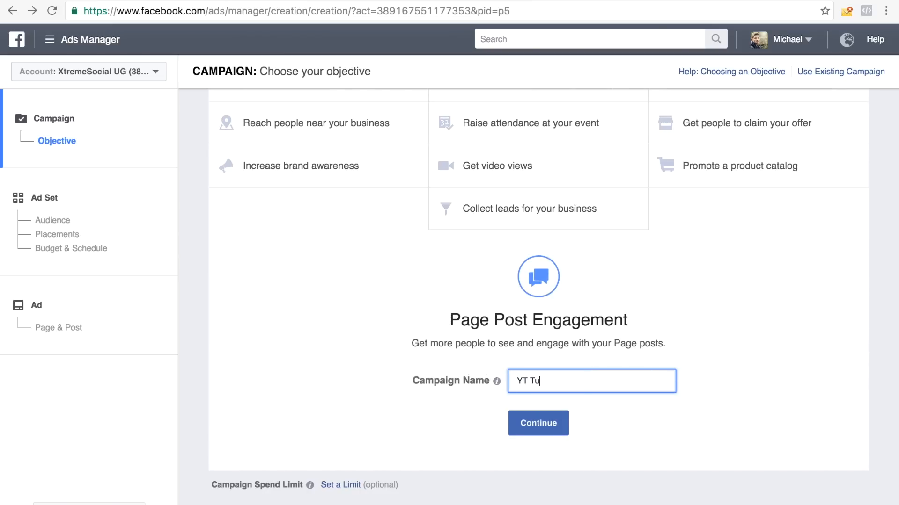
pyautogui.write('t')
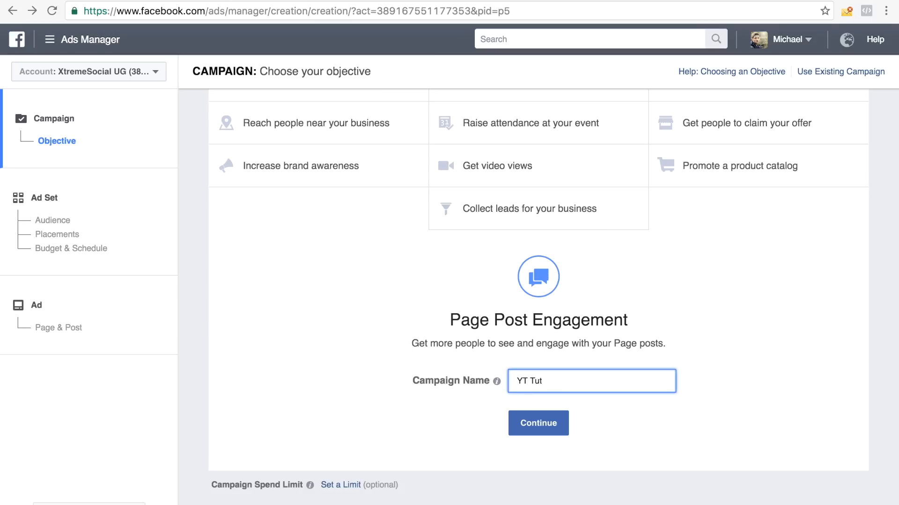
pyautogui.write('Neil Patel')
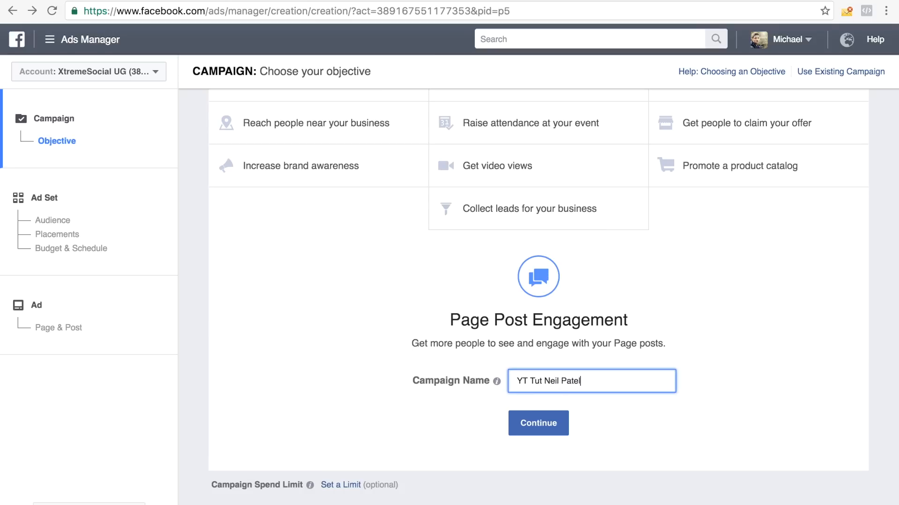
pyautogui.click(538, 423)
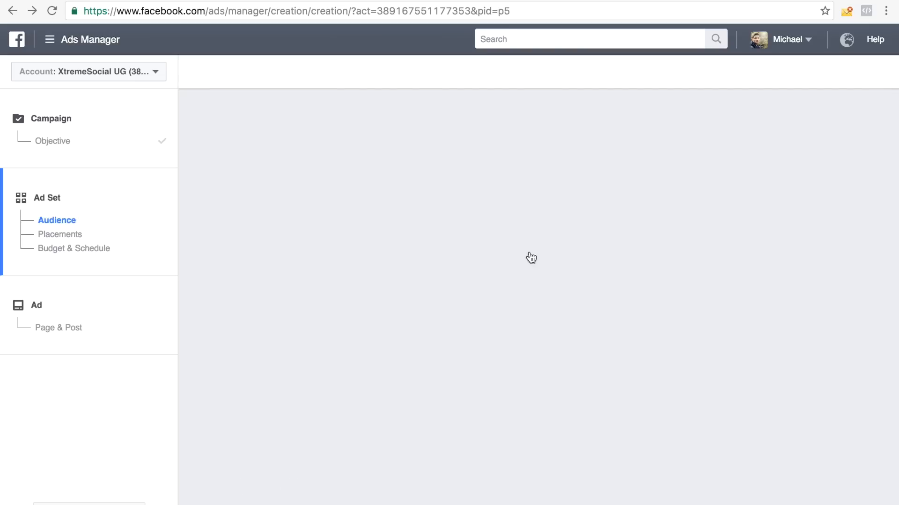
# Replace Germany with United States as the ad set's target location
pyautogui.click(56, 220)
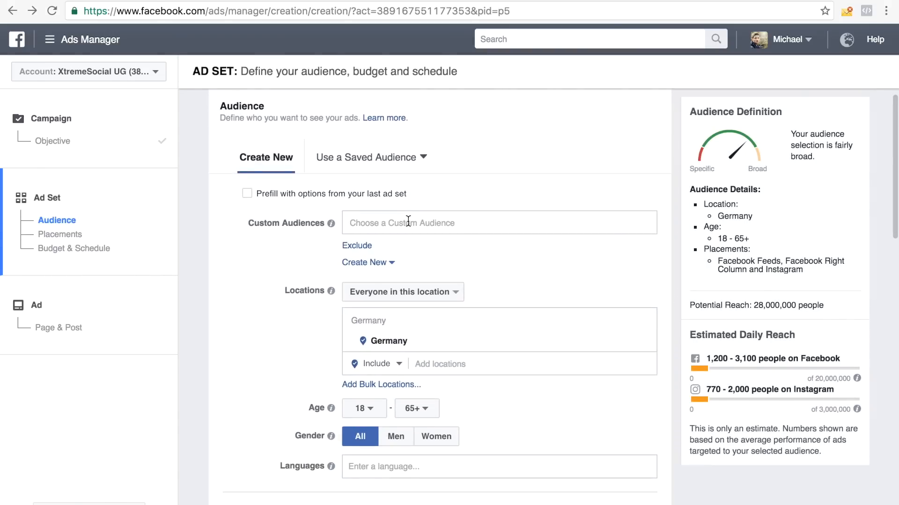
pyautogui.click(498, 223)
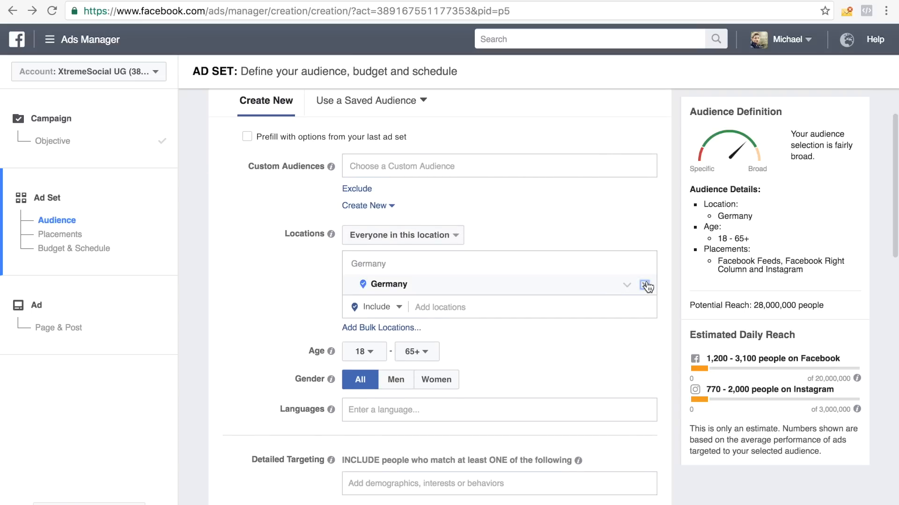
pyautogui.click(647, 285)
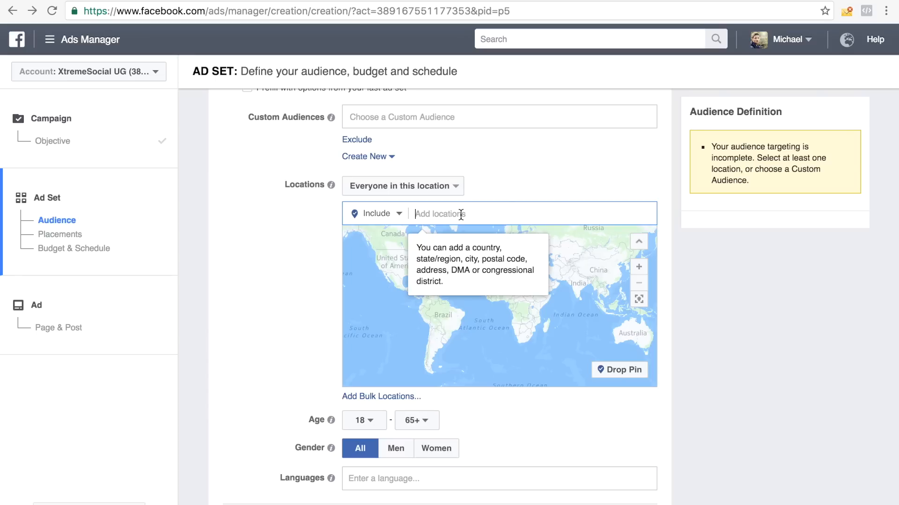
pyautogui.write('unite')
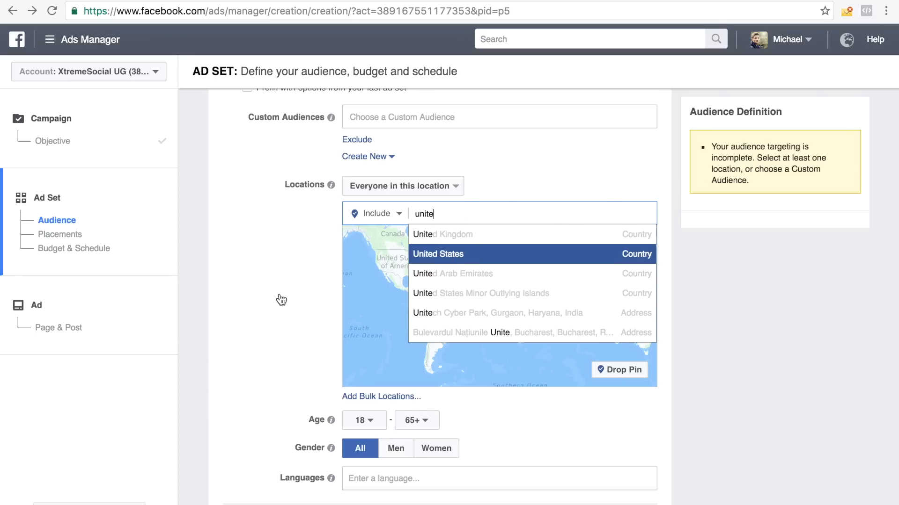
pyautogui.click(438, 254)
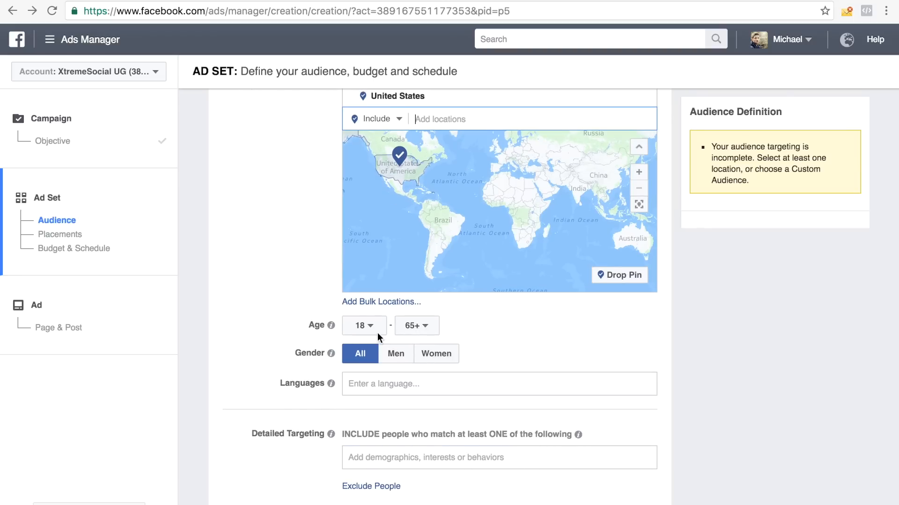
# Set the audience age range to 25–55
pyautogui.click(363, 326)
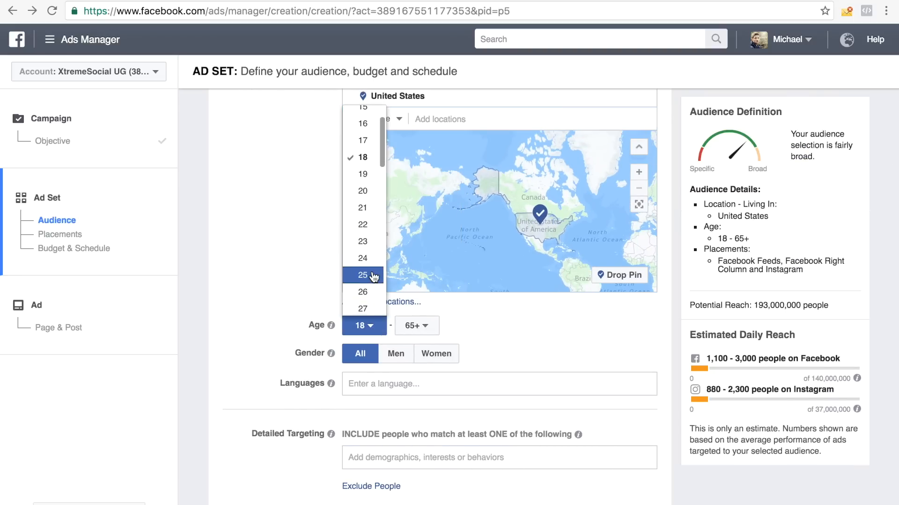
pyautogui.click(363, 275)
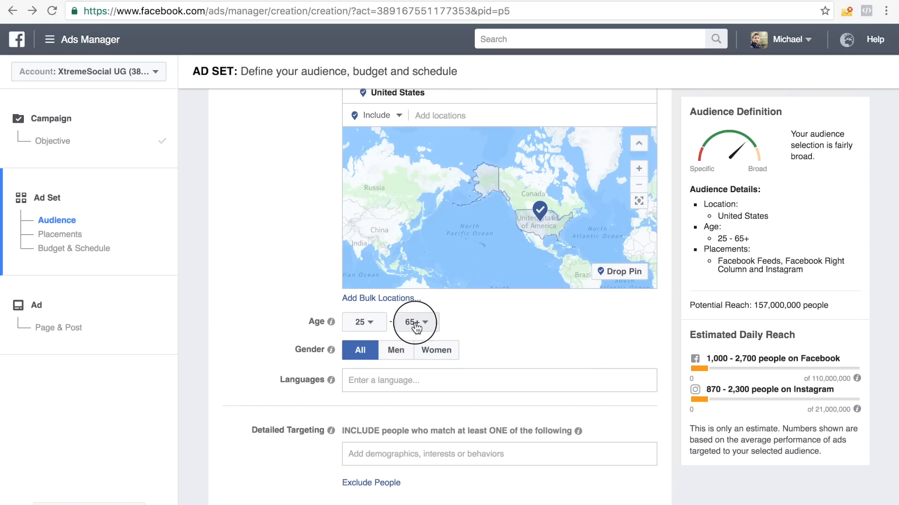
pyautogui.click(413, 322)
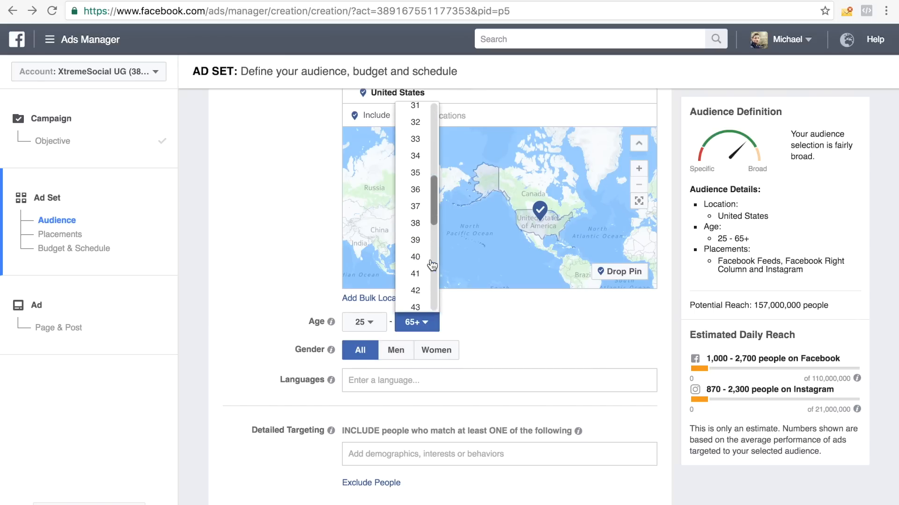
pyautogui.scroll(-3)
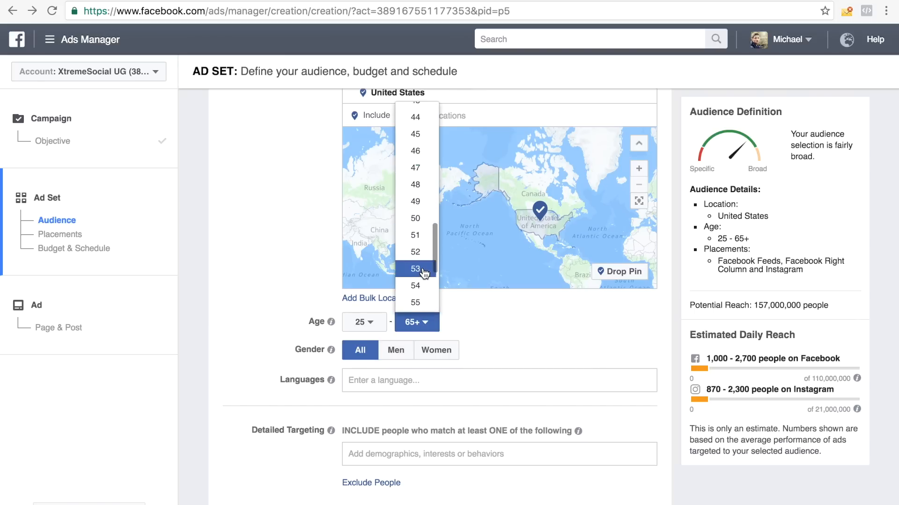
pyautogui.scroll(-3)
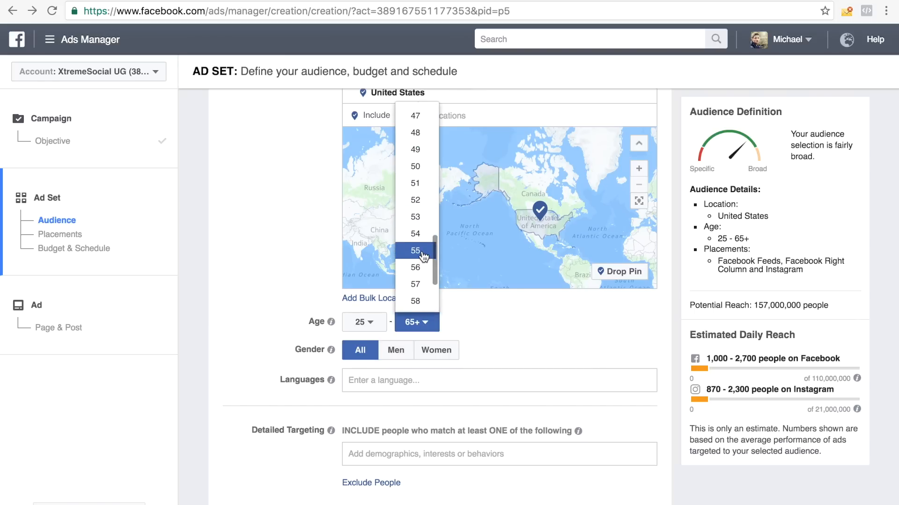
pyautogui.click(414, 250)
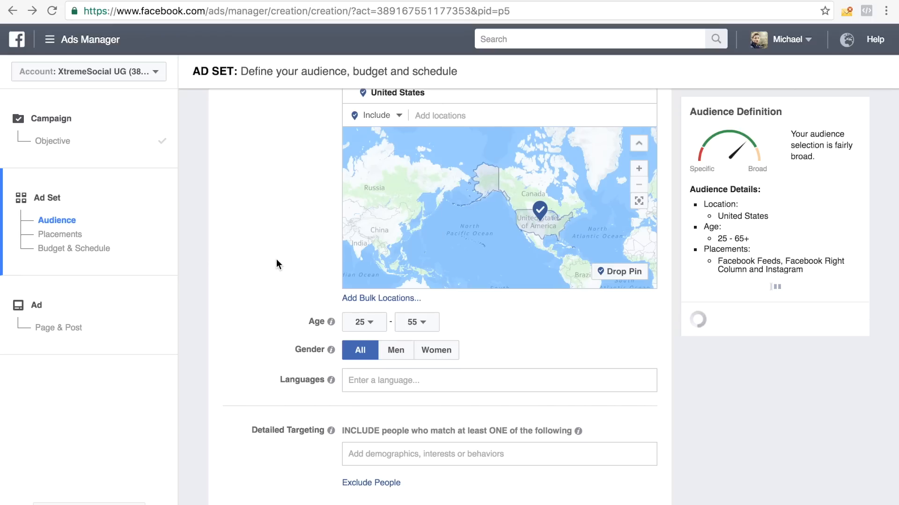
pyautogui.scroll(-3)
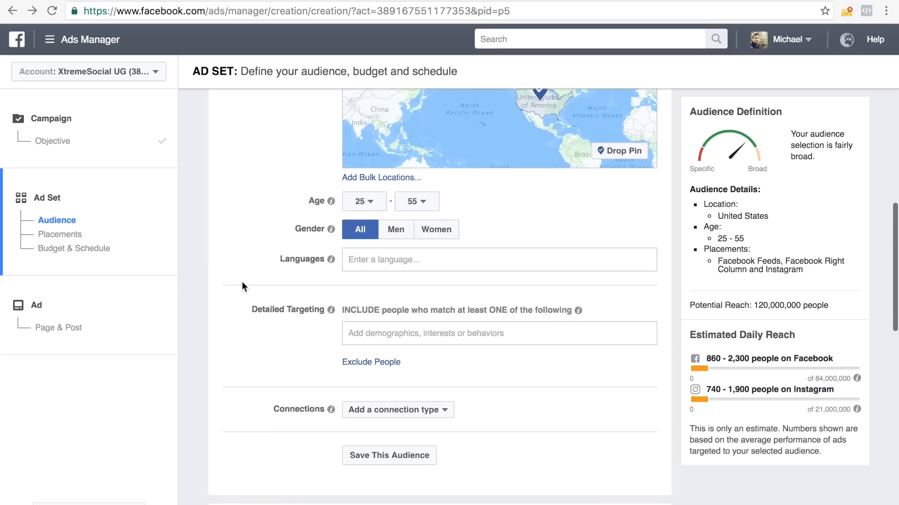
pyautogui.moveTo(232, 274)
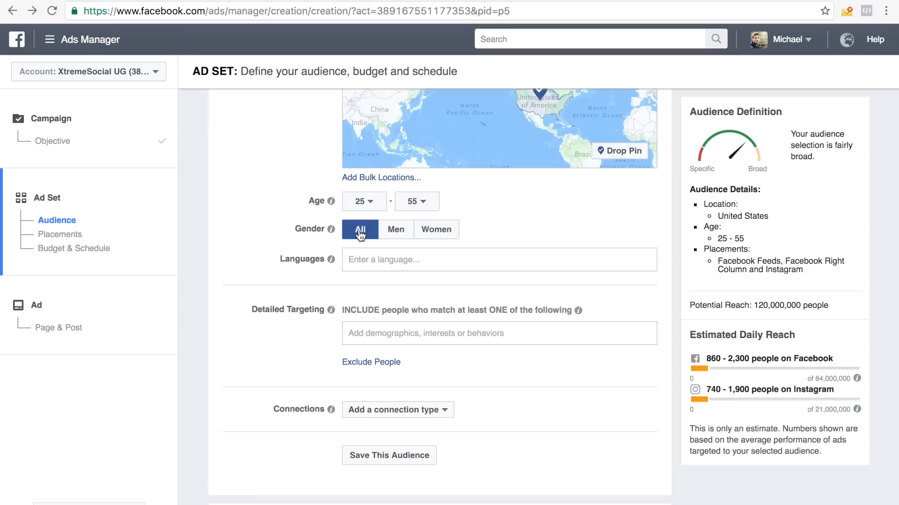
# Limit the audience to men who speak English (US)
pyautogui.click(395, 229)
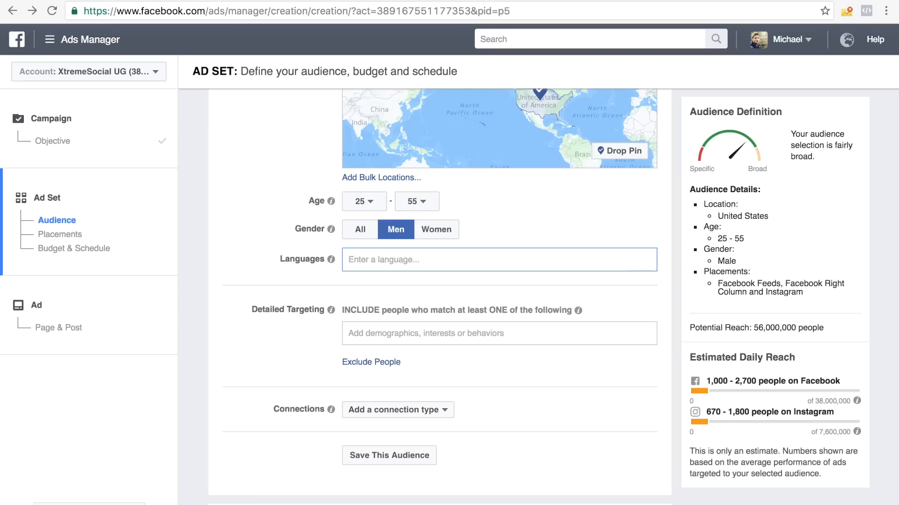
pyautogui.write('english')
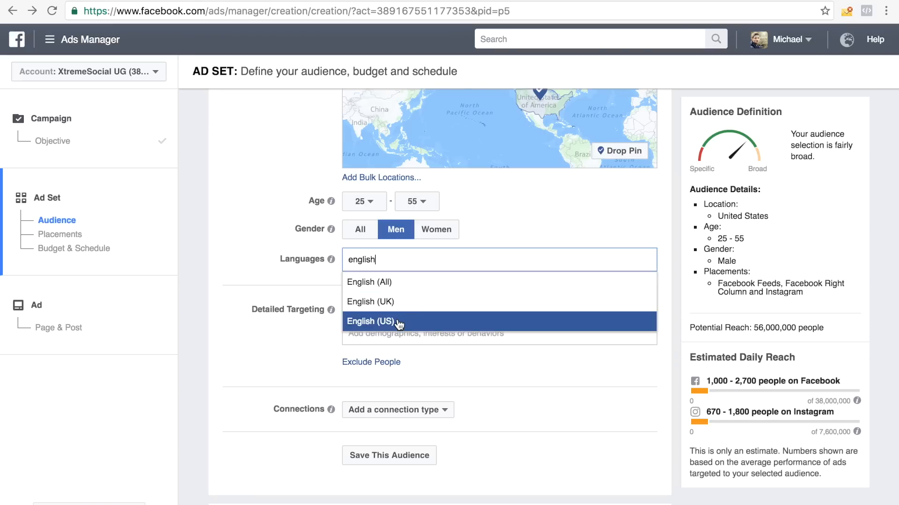
pyautogui.click(370, 321)
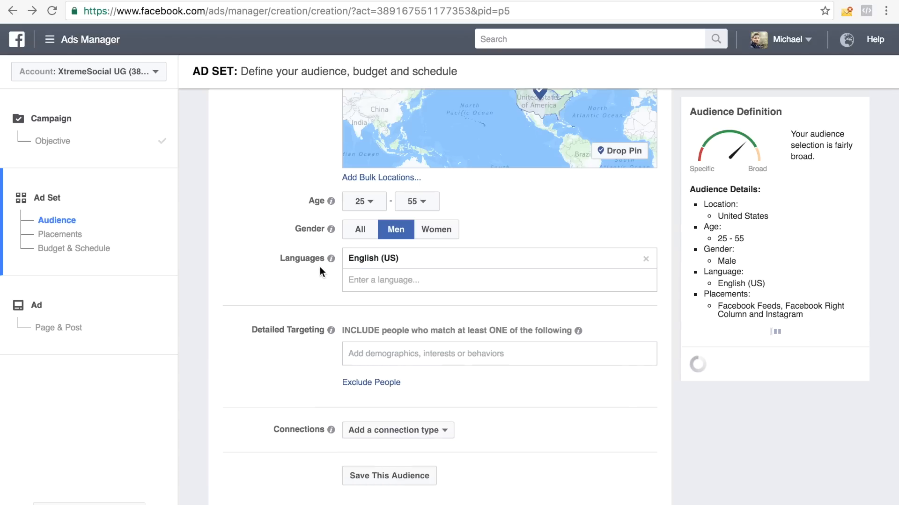
pyautogui.scroll(-3)
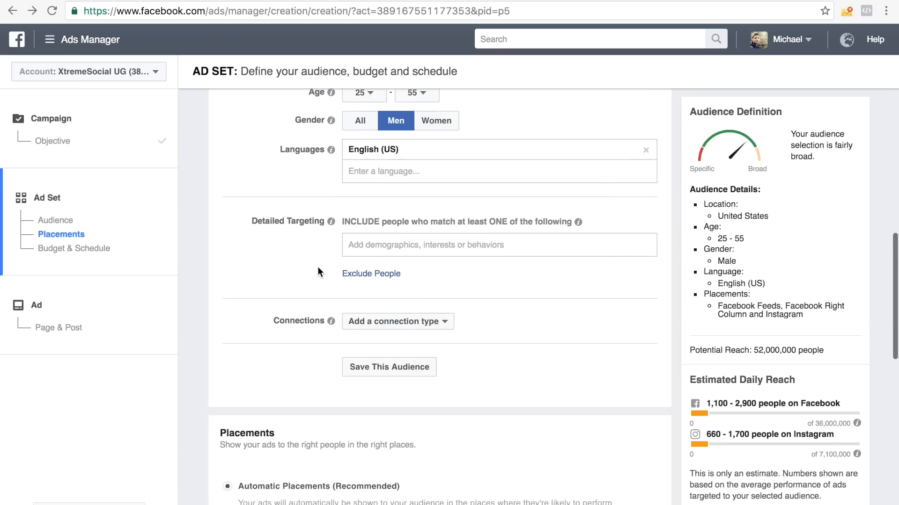
# Add the Neil Patel interest to detailed targeting
pyautogui.click(499, 245)
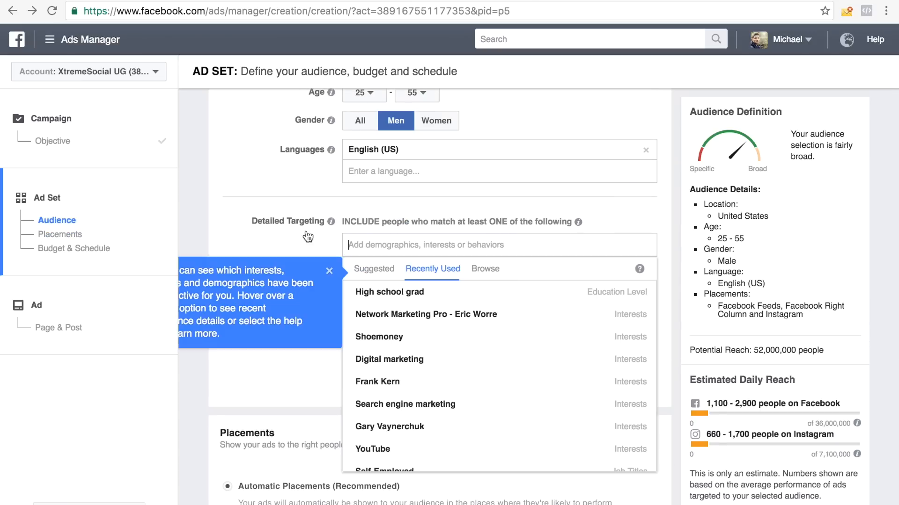
pyautogui.moveTo(248, 220)
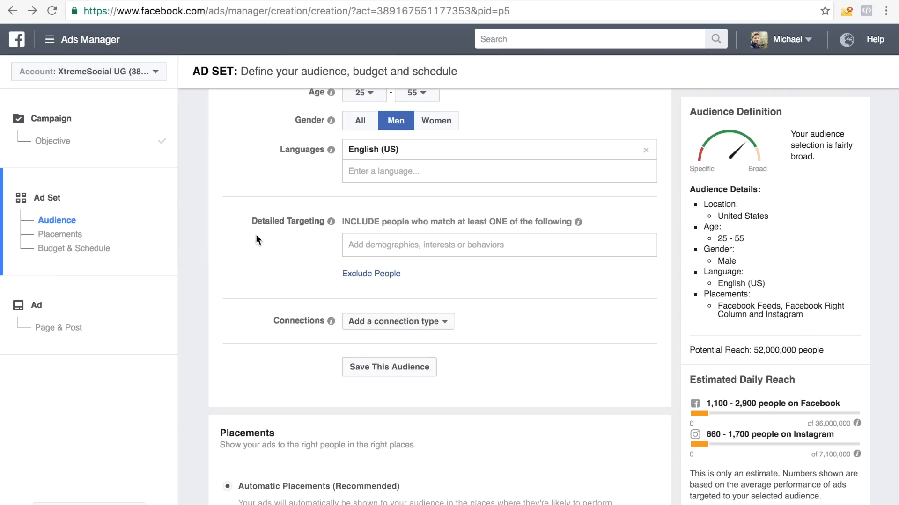
pyautogui.moveTo(280, 289)
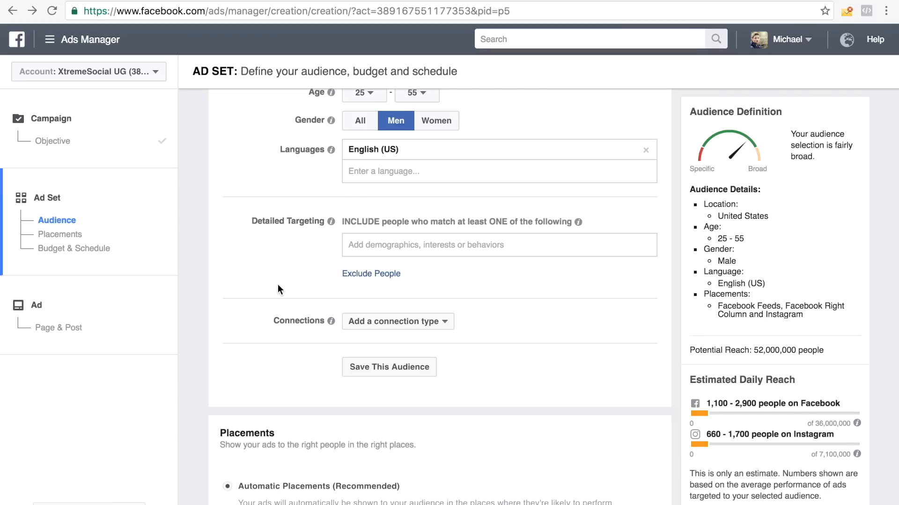
pyautogui.click(498, 244)
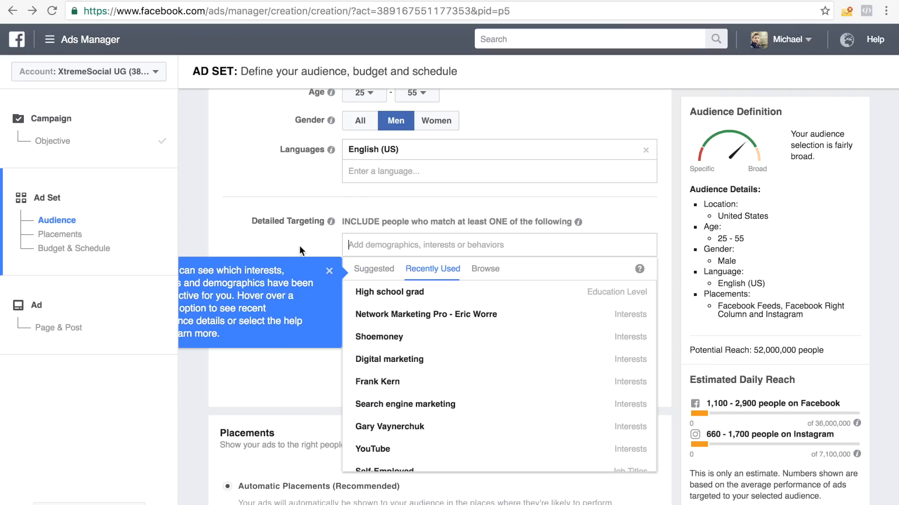
pyautogui.moveTo(247, 254)
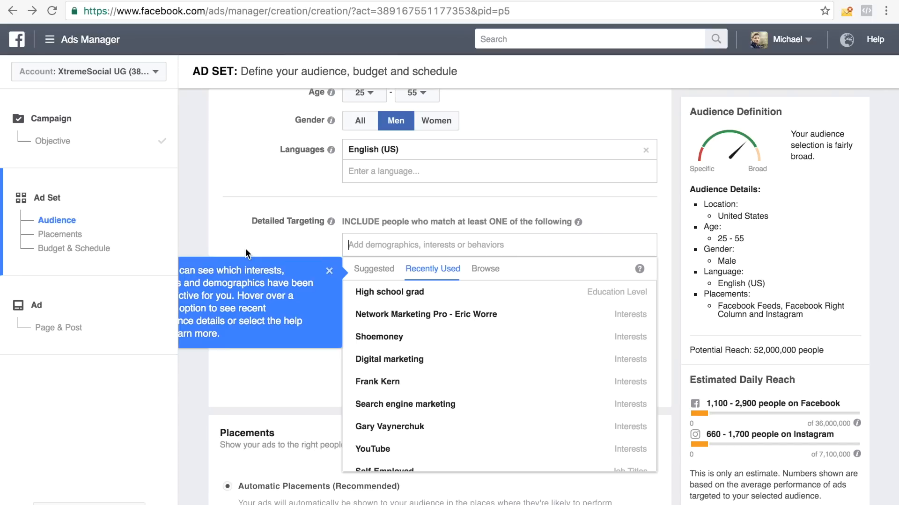
pyautogui.write('nei')
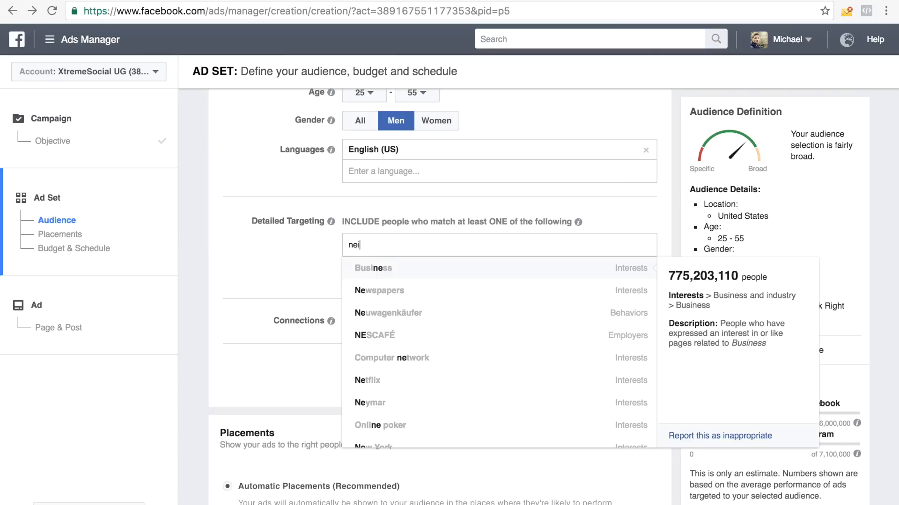
pyautogui.write('l pa')
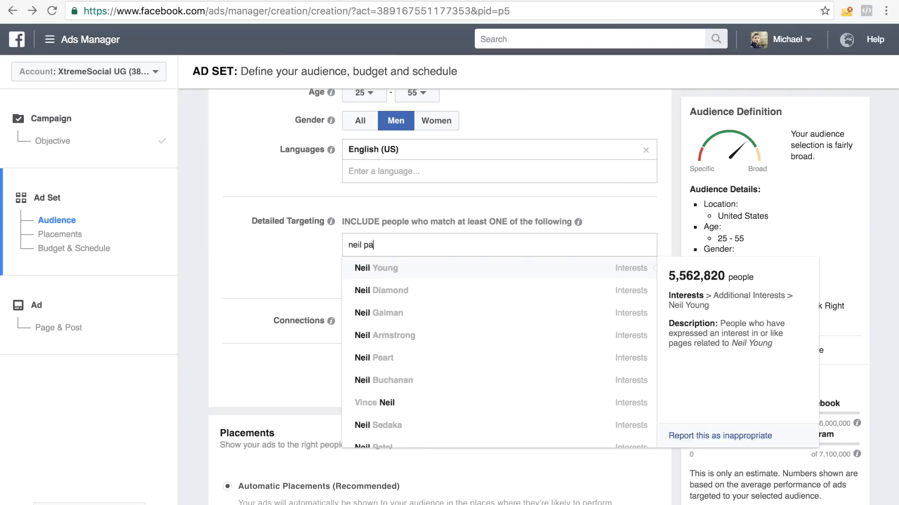
pyautogui.write('tel')
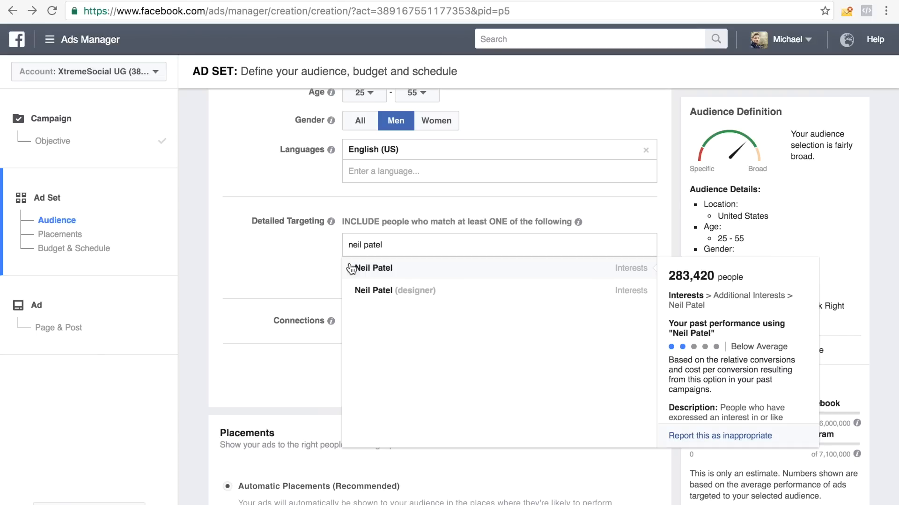
pyautogui.moveTo(442, 274)
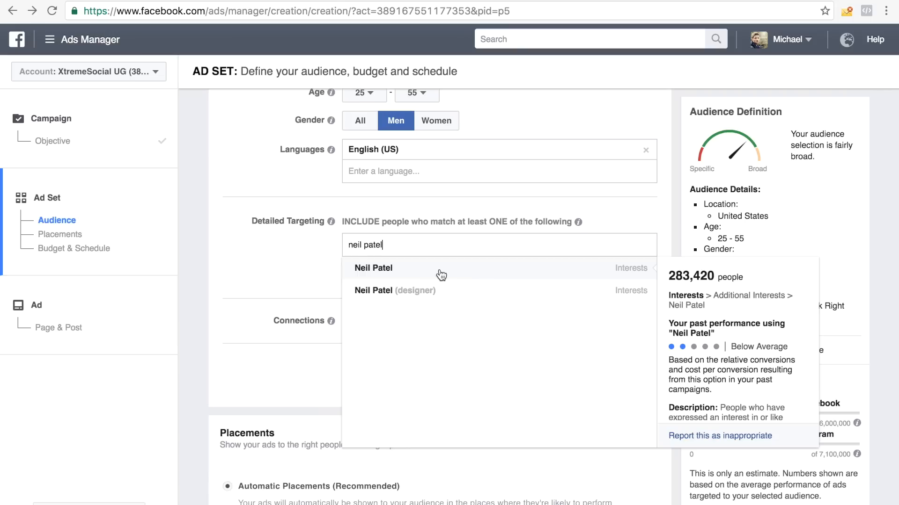
pyautogui.click(373, 267)
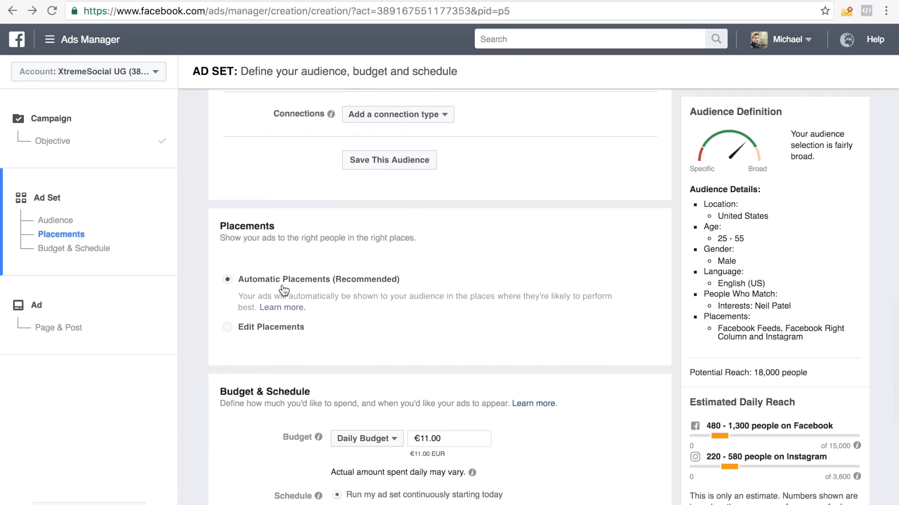
pyautogui.moveTo(431, 433)
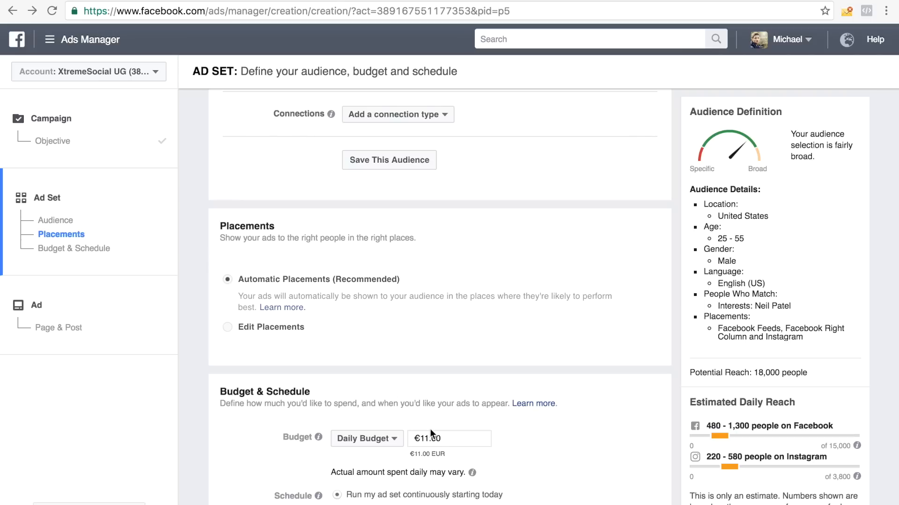
pyautogui.click(449, 438)
pyautogui.write('5')
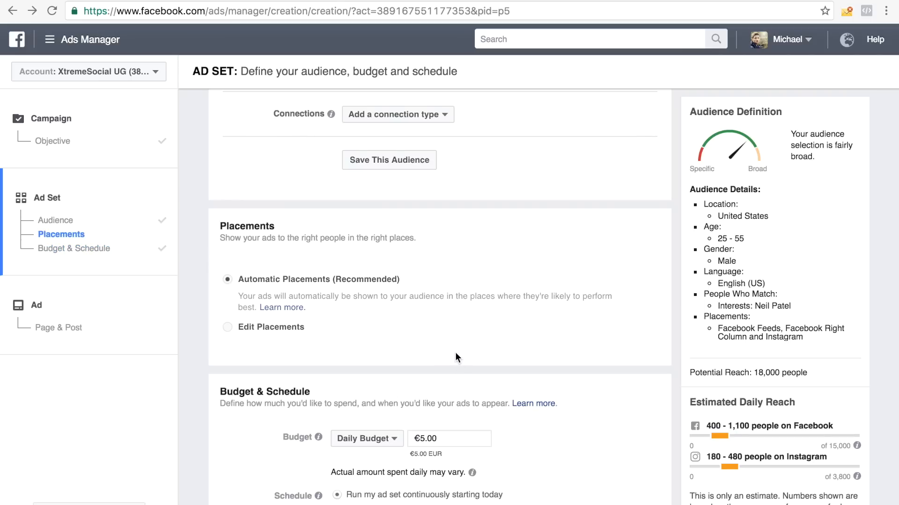
pyautogui.scroll(-3)
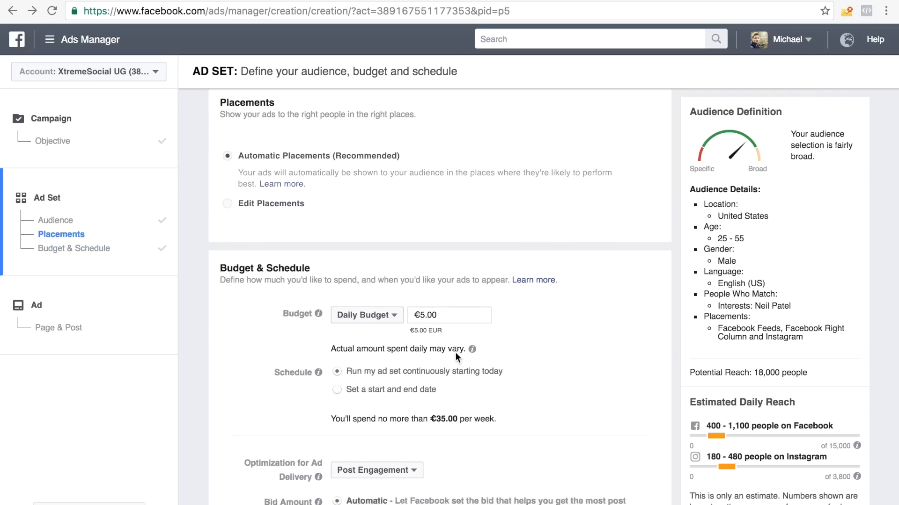
pyautogui.scroll(-3)
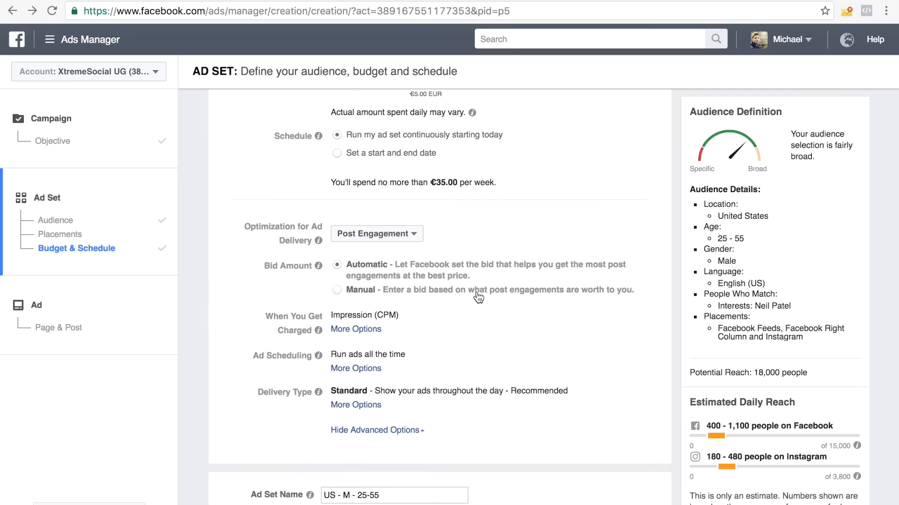
pyautogui.scroll(3)
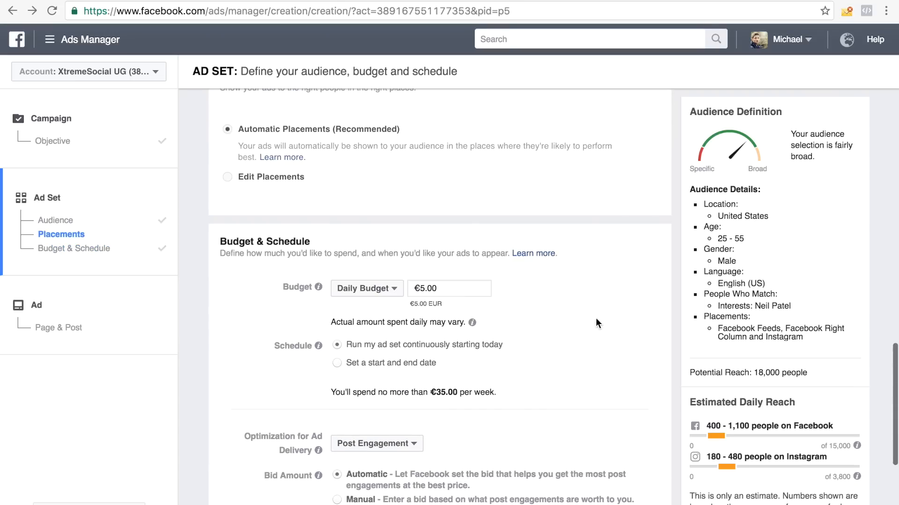
pyautogui.moveTo(638, 371)
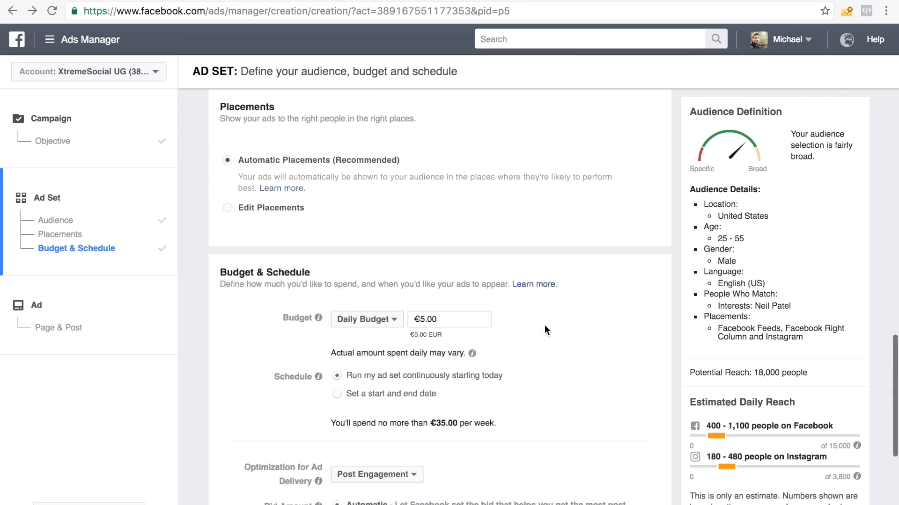
pyautogui.scroll(3)
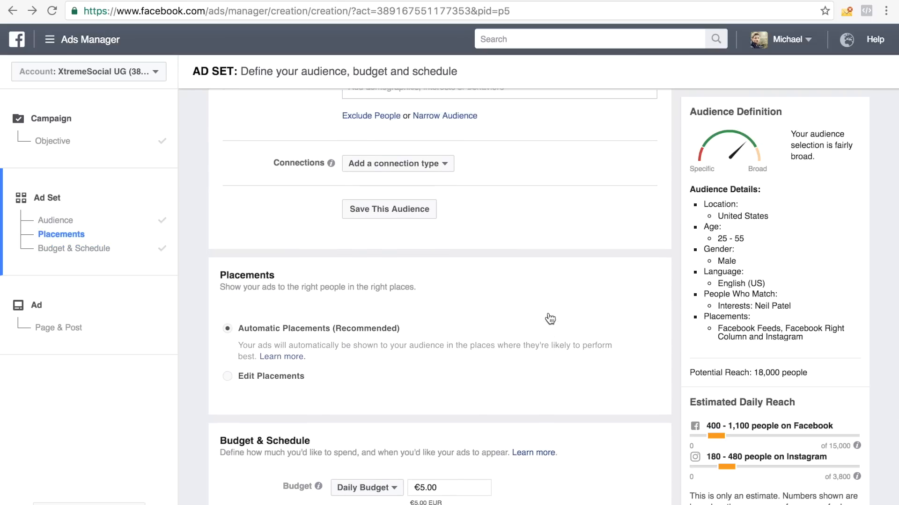
pyautogui.scroll(3)
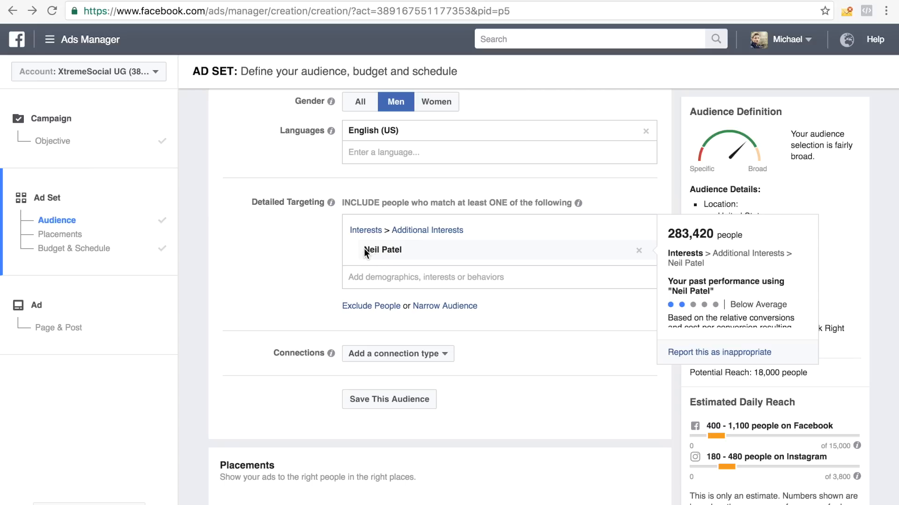
pyautogui.moveTo(336, 263)
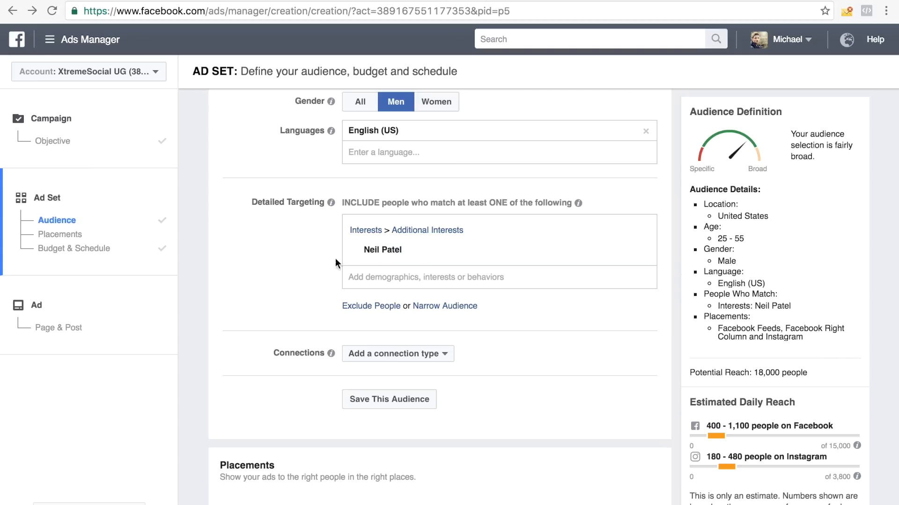
pyautogui.moveTo(256, 263)
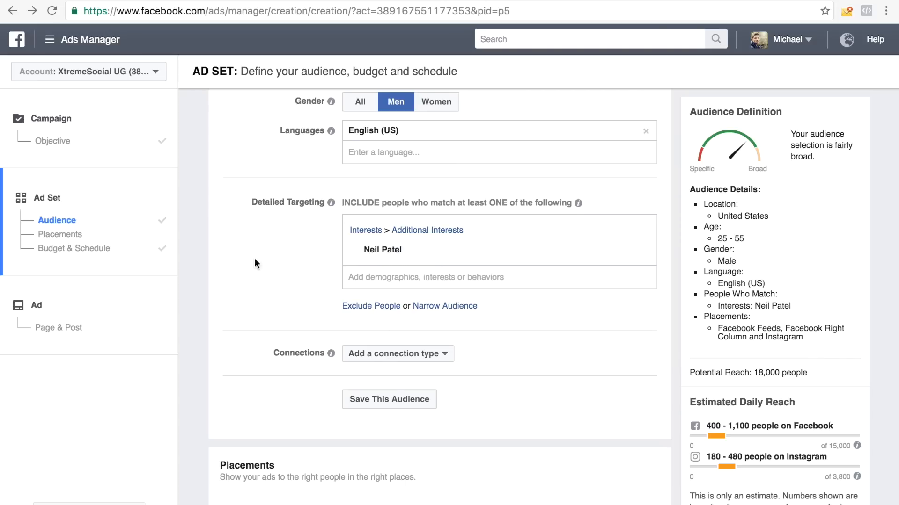
pyautogui.scroll(-3)
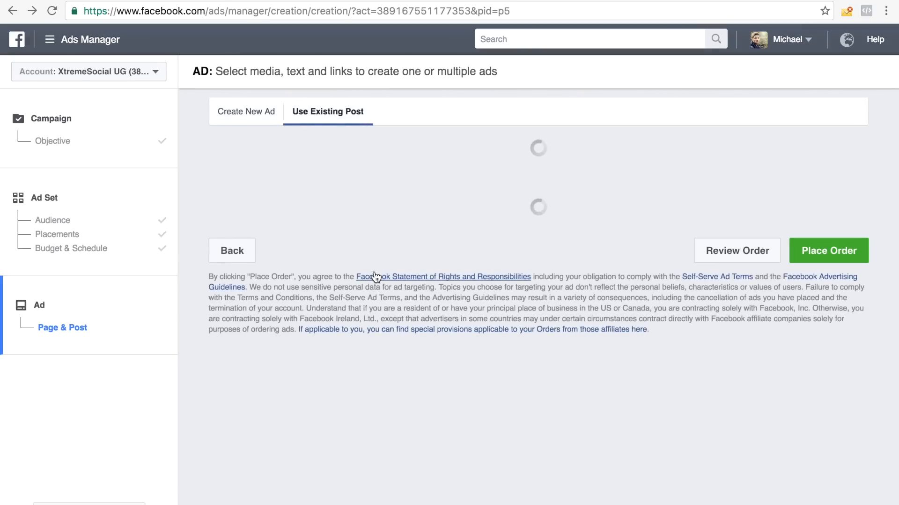
pyautogui.moveTo(380, 264)
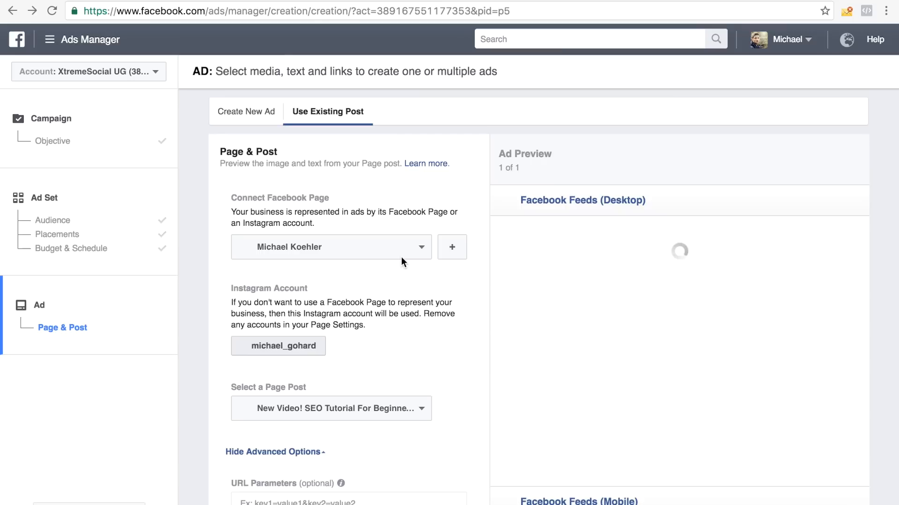
# Use the existing SEO Tutorial For Beginners post as the ad and open Review Order
pyautogui.scroll(-3)
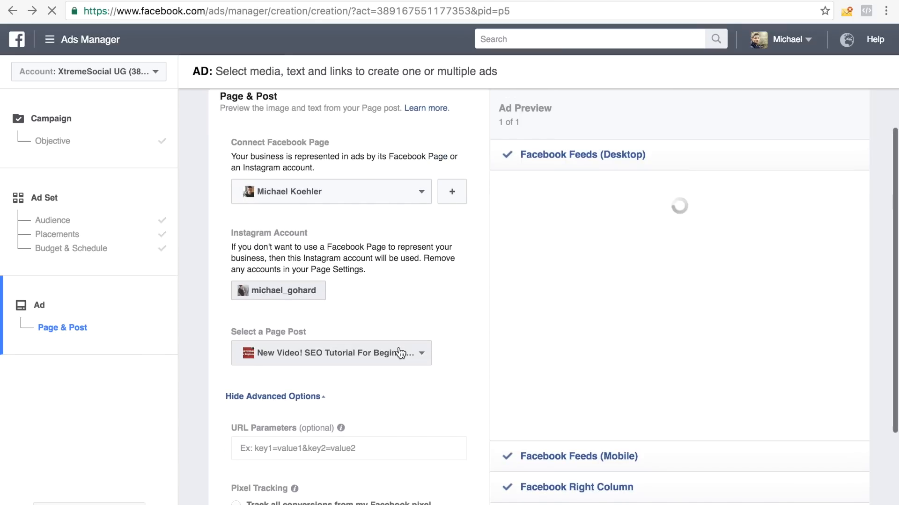
pyautogui.moveTo(401, 392)
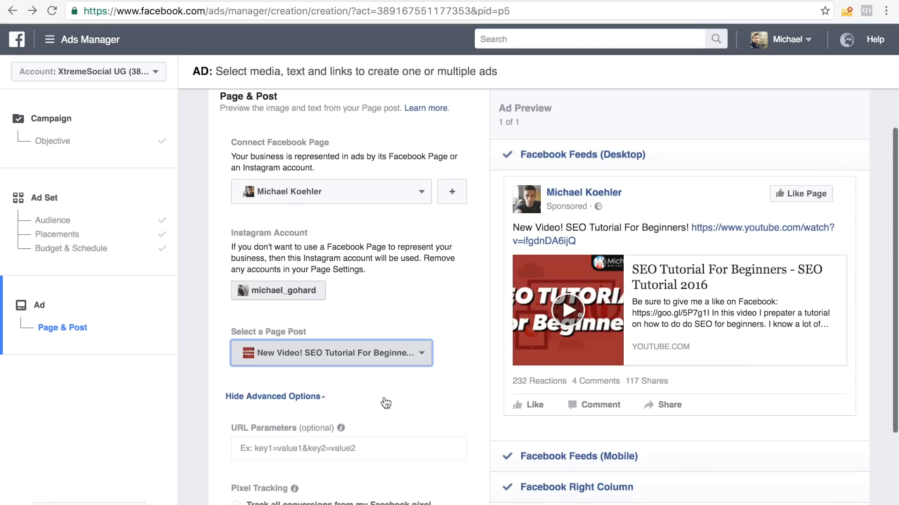
pyautogui.click(331, 352)
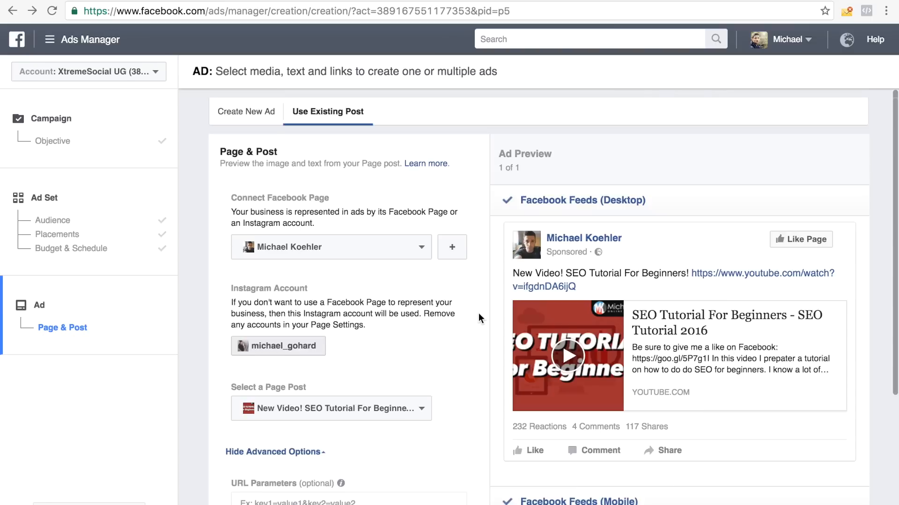
pyautogui.scroll(-3)
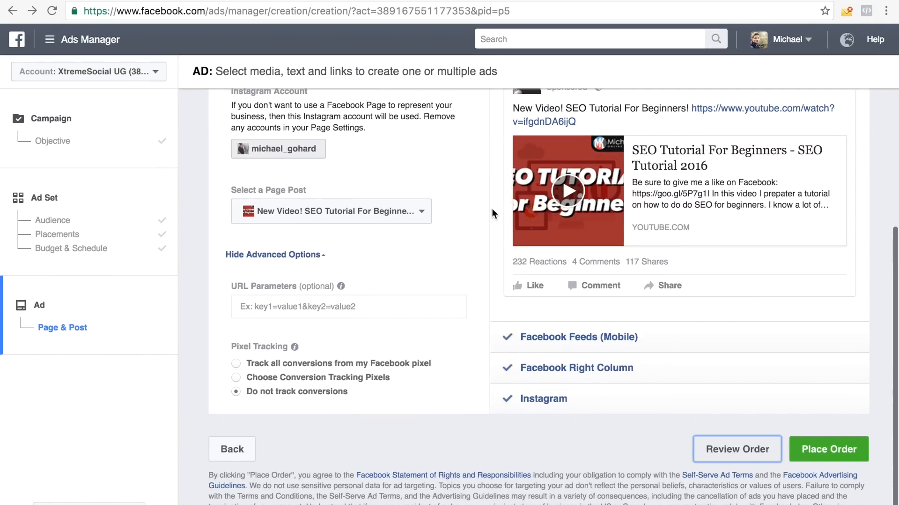
pyautogui.click(736, 449)
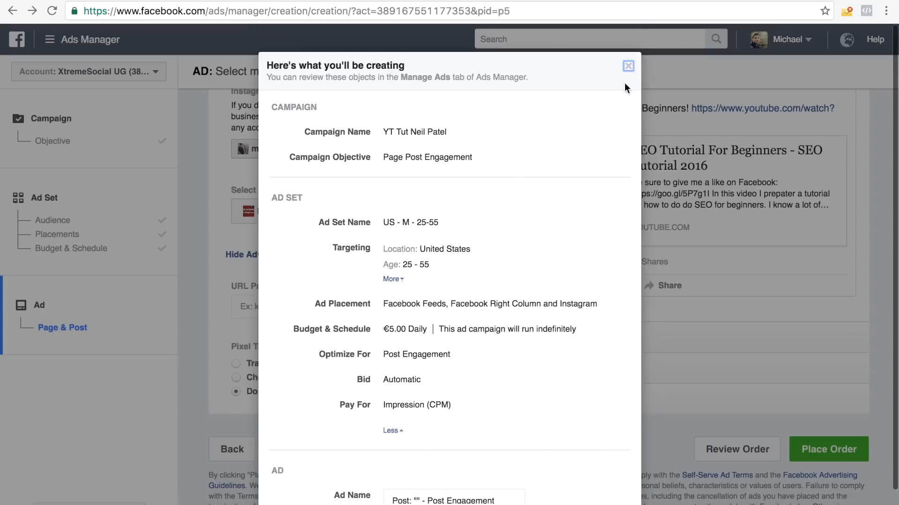
# Close the order summary without placing it and return to the campaigns overview table
pyautogui.click(628, 66)
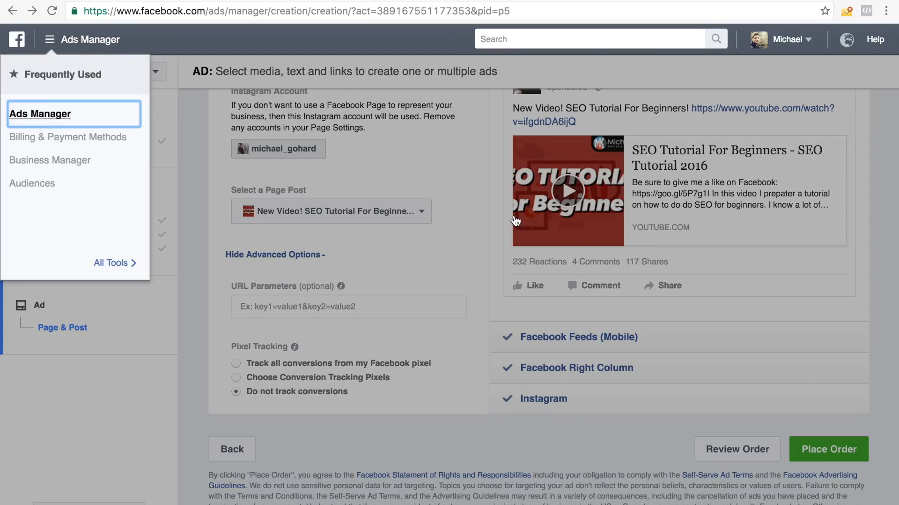
pyautogui.click(40, 113)
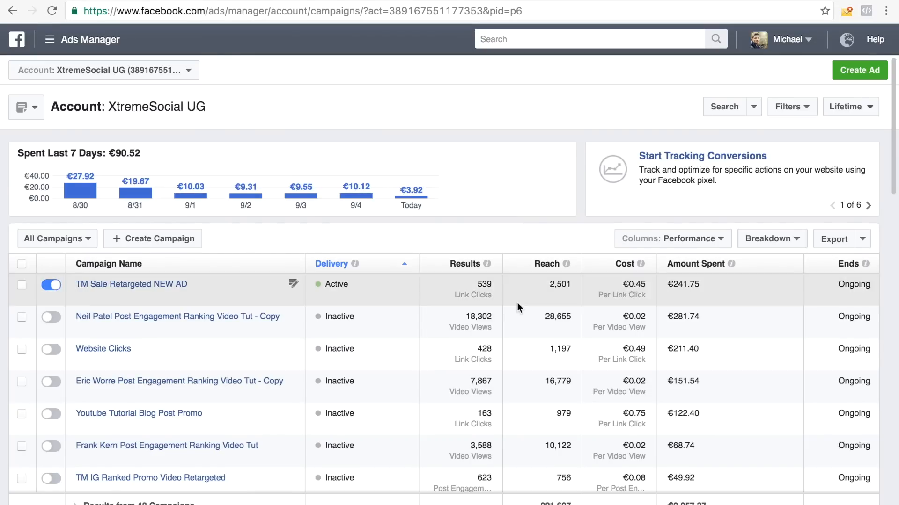
pyautogui.moveTo(624, 318)
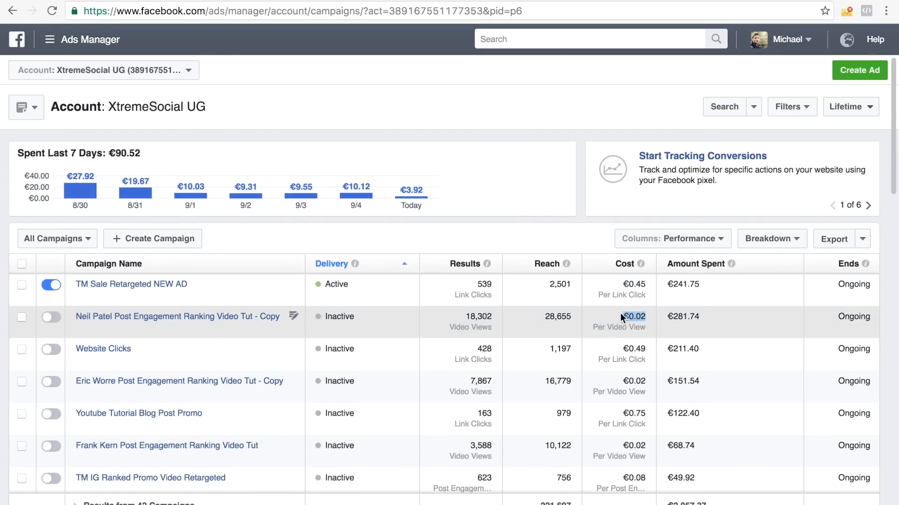
pyautogui.moveTo(623, 316)
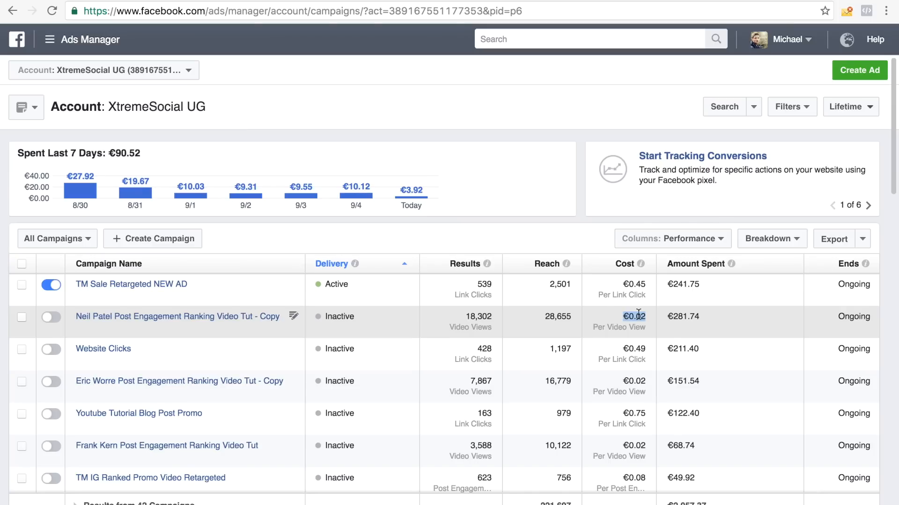
pyautogui.moveTo(503, 328)
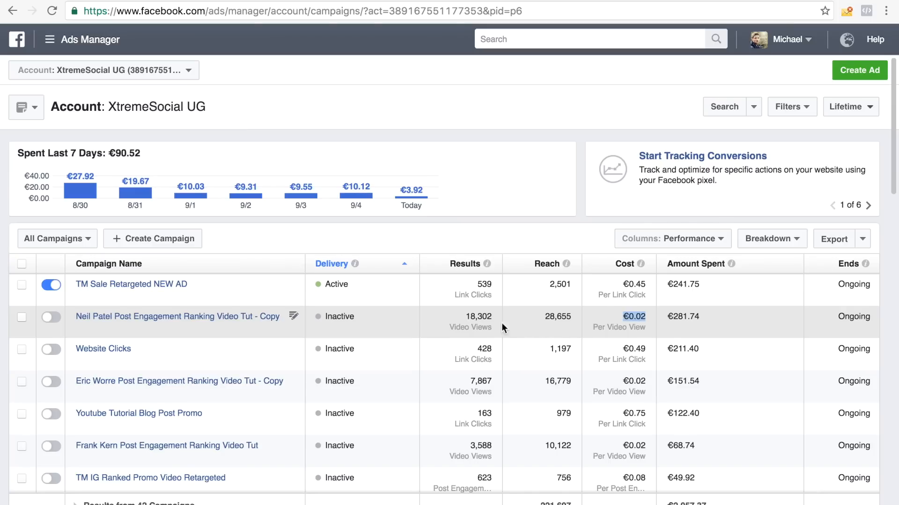
pyautogui.moveTo(485, 353)
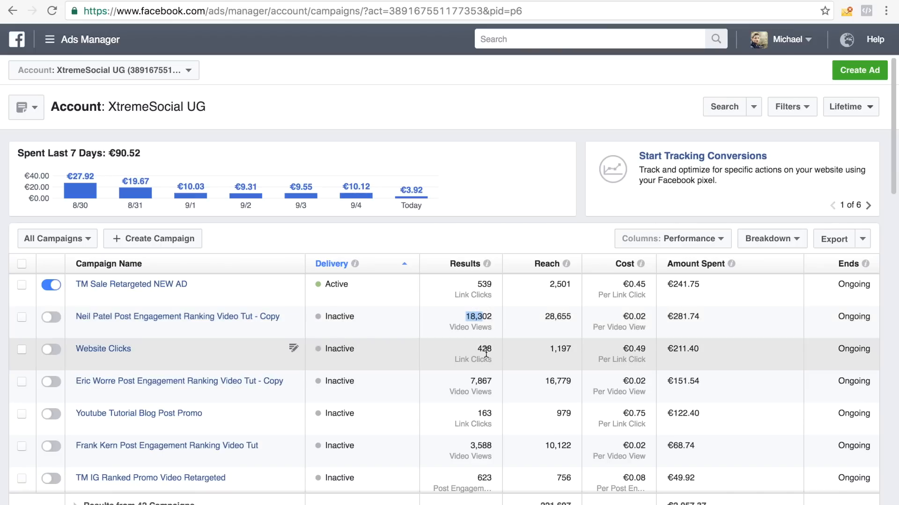
pyautogui.moveTo(494, 356)
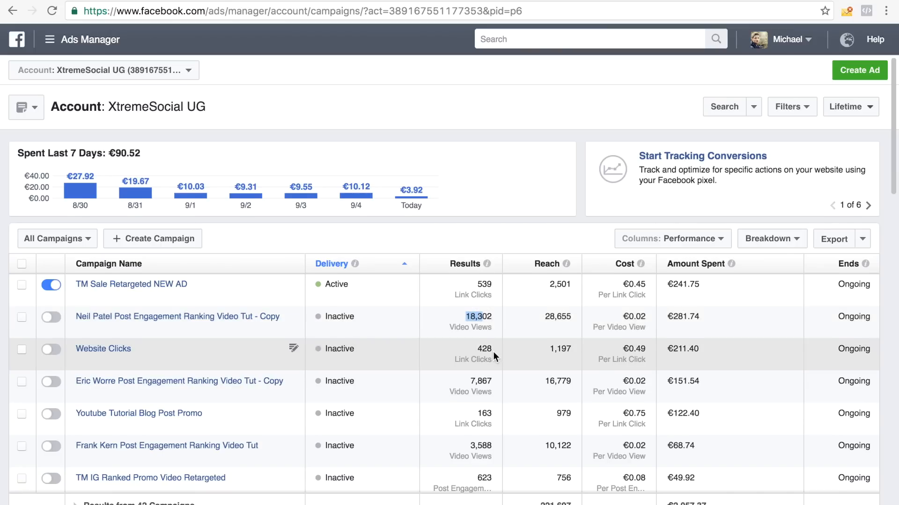
pyautogui.scroll(-3)
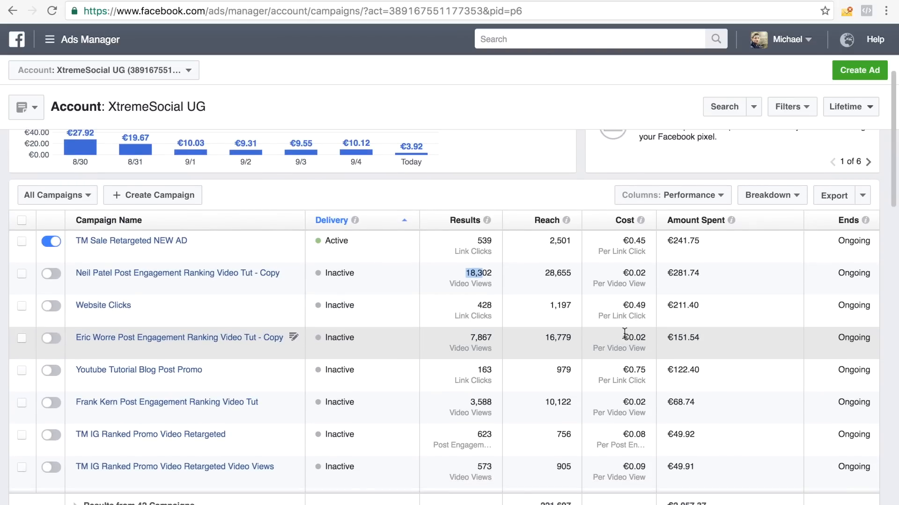
pyautogui.moveTo(624, 416)
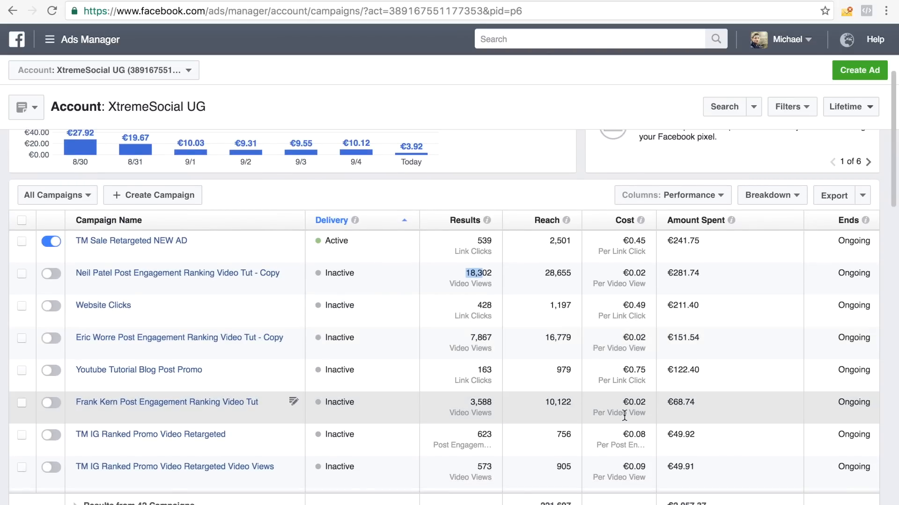
pyautogui.scroll(-3)
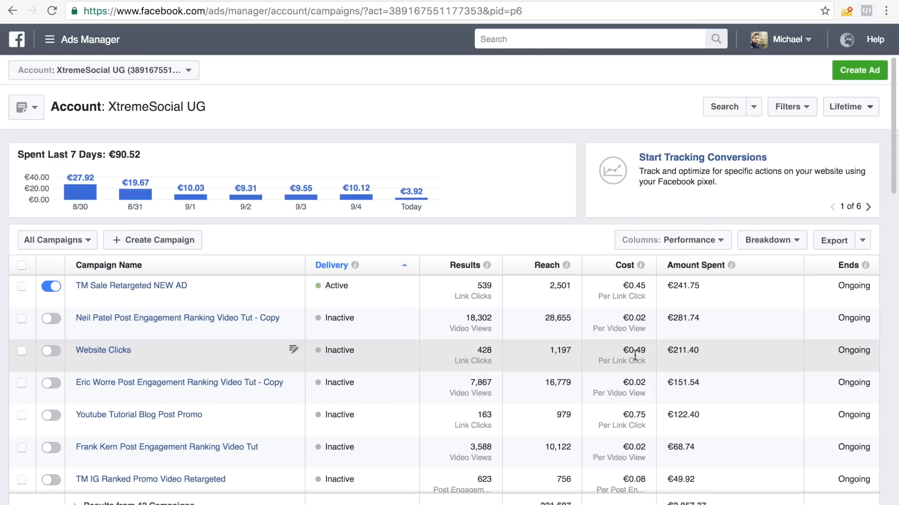
pyautogui.moveTo(355, 332)
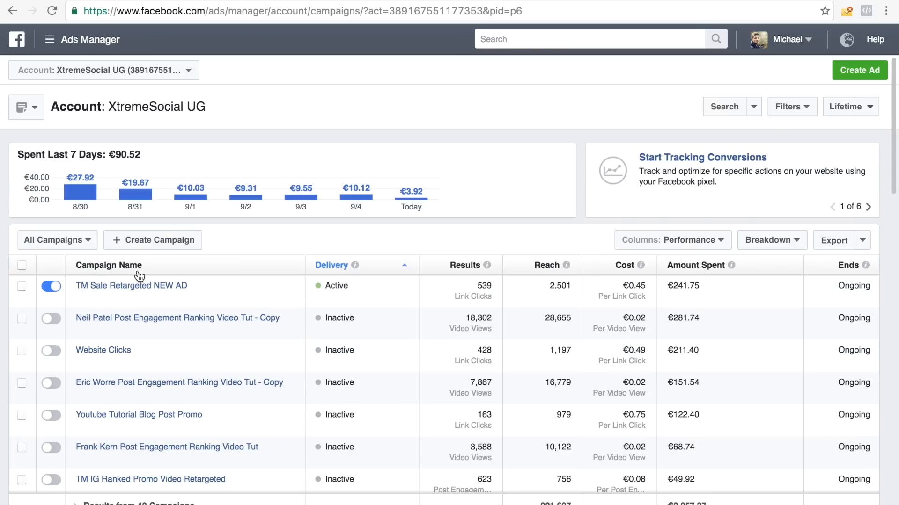
pyautogui.moveTo(276, 287)
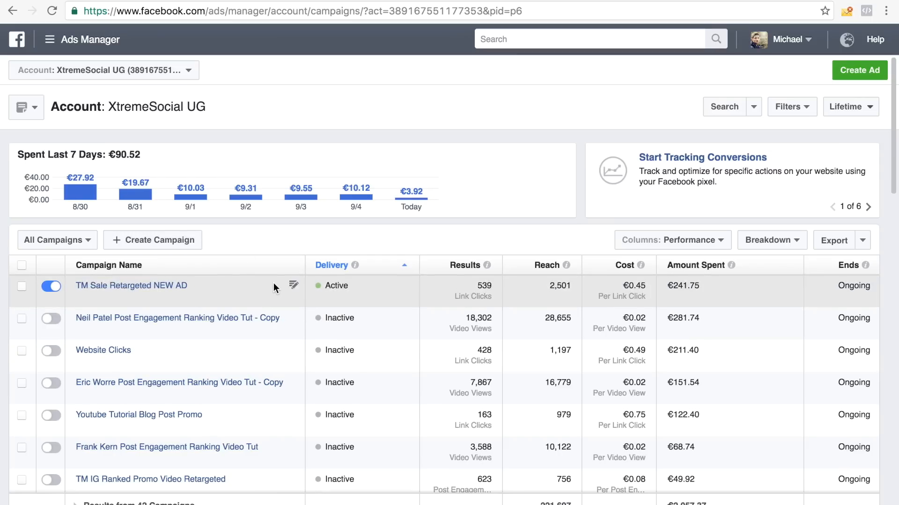
pyautogui.moveTo(142, 292)
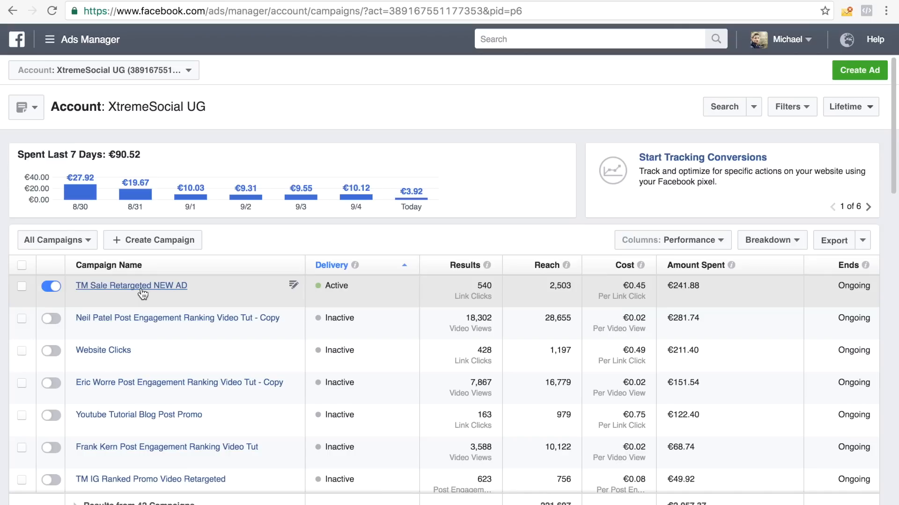
pyautogui.moveTo(138, 278)
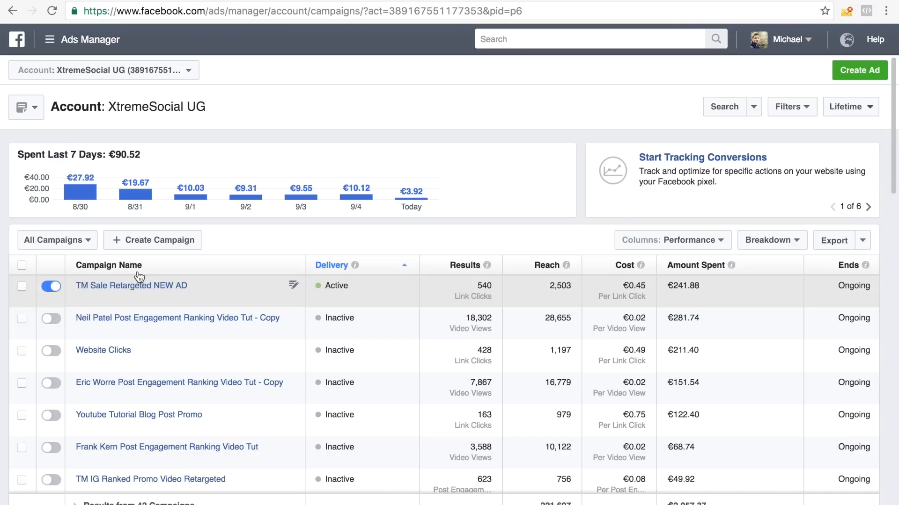
pyautogui.moveTo(322, 376)
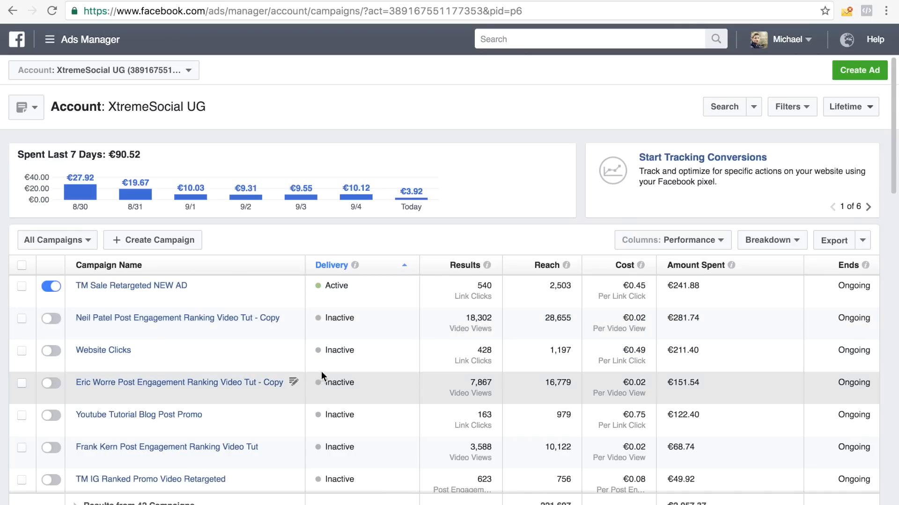
pyautogui.moveTo(67, 359)
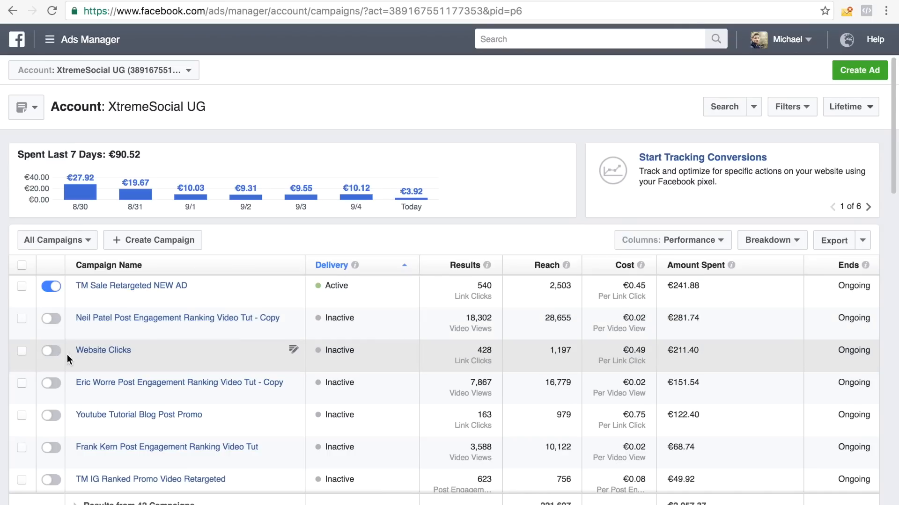
pyautogui.moveTo(158, 327)
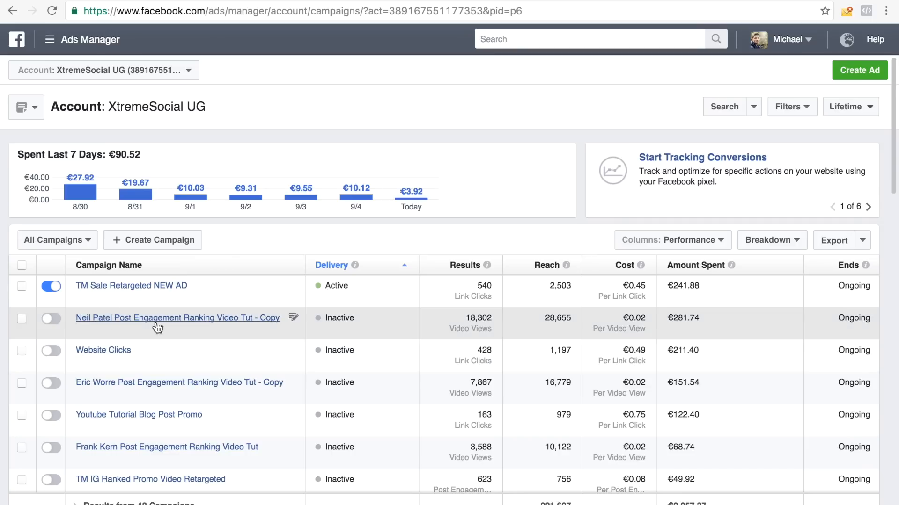
pyautogui.moveTo(199, 327)
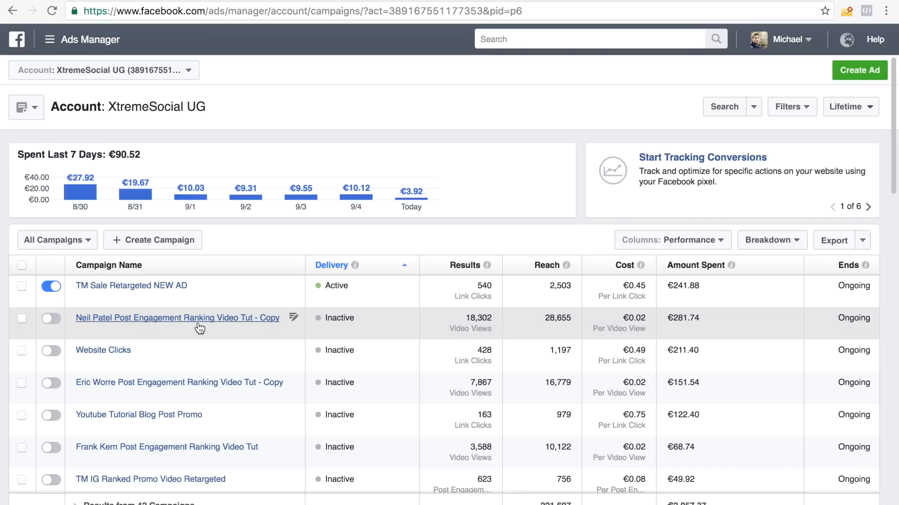